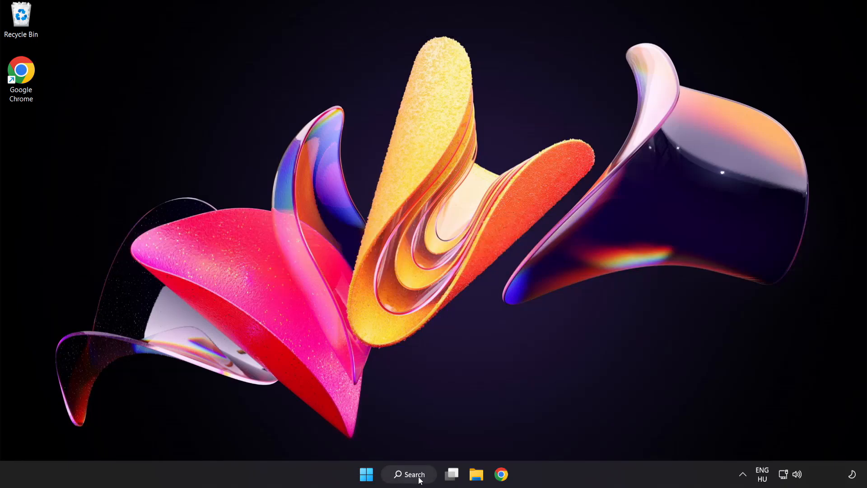
- Bring up Windows search to look for Device Manager
{"action": "left_click", "coordinate": [409, 475]}
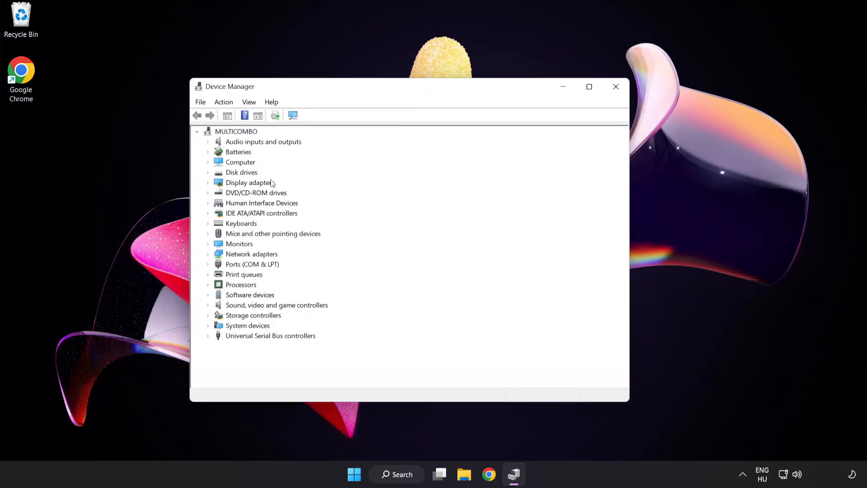
- Expand Display adapters and bring up the VMware SVGA 3D adapter's context menu
{"action": "left_click", "coordinate": [250, 182]}
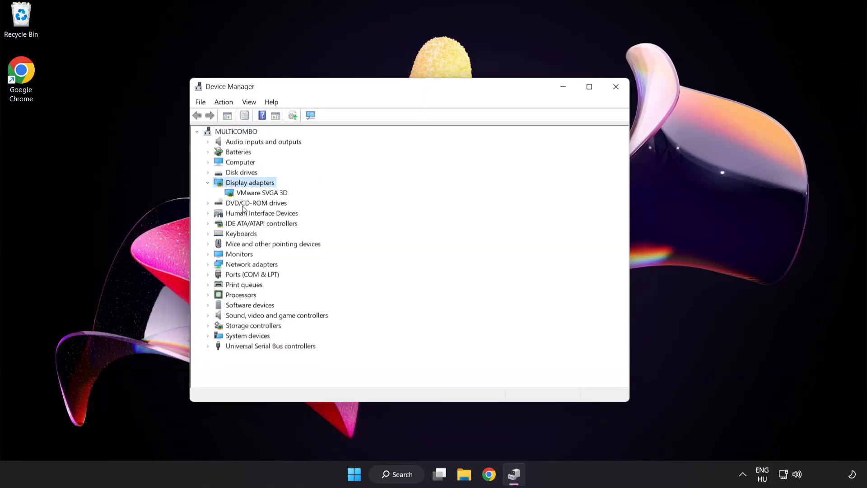
{"action": "left_click", "coordinate": [262, 193]}
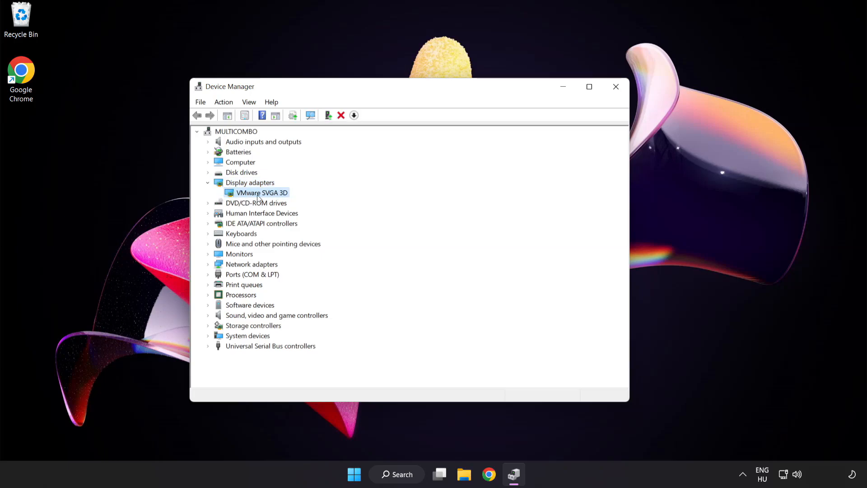
{"action": "right_click", "coordinate": [262, 193]}
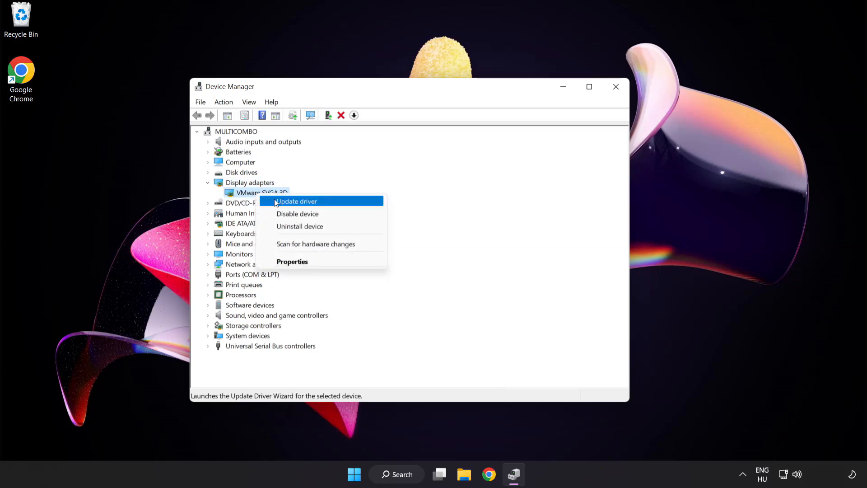
{"action": "mouse_move", "coordinate": [337, 202]}
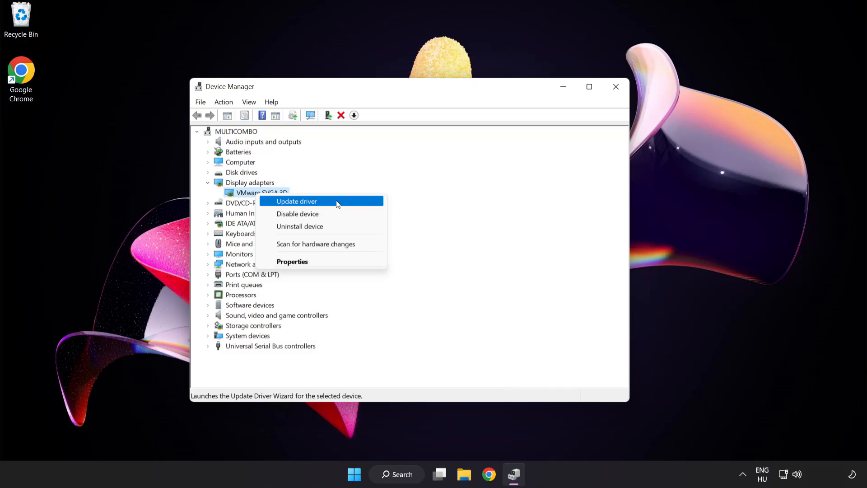
- Update the VMware SVGA 3D driver via automatic search, confirm the best driver is installed, and close
{"action": "left_click", "coordinate": [296, 201]}
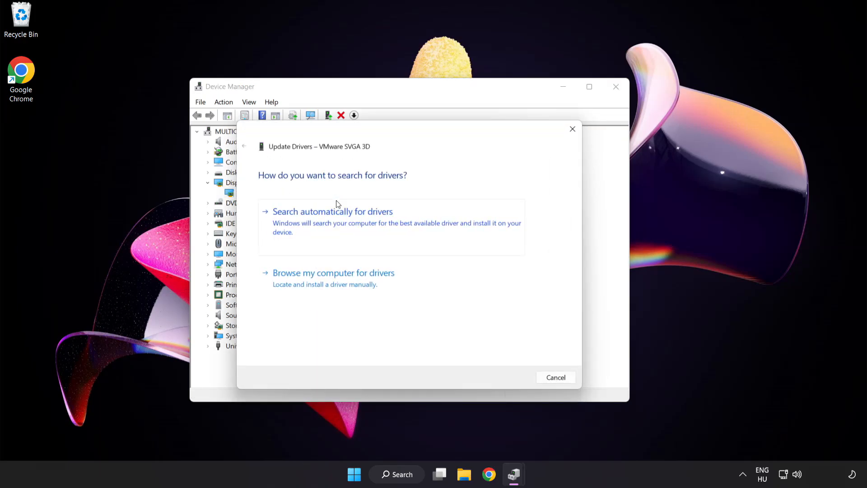
{"action": "mouse_move", "coordinate": [265, 186]}
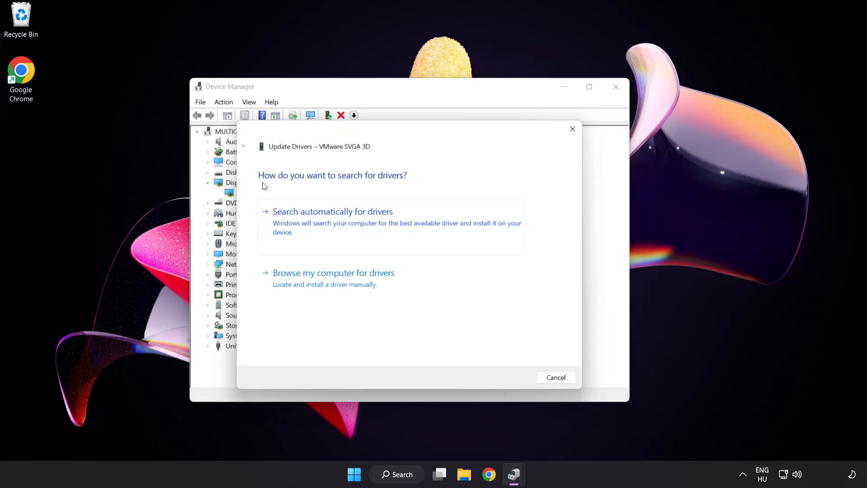
{"action": "mouse_move", "coordinate": [388, 220]}
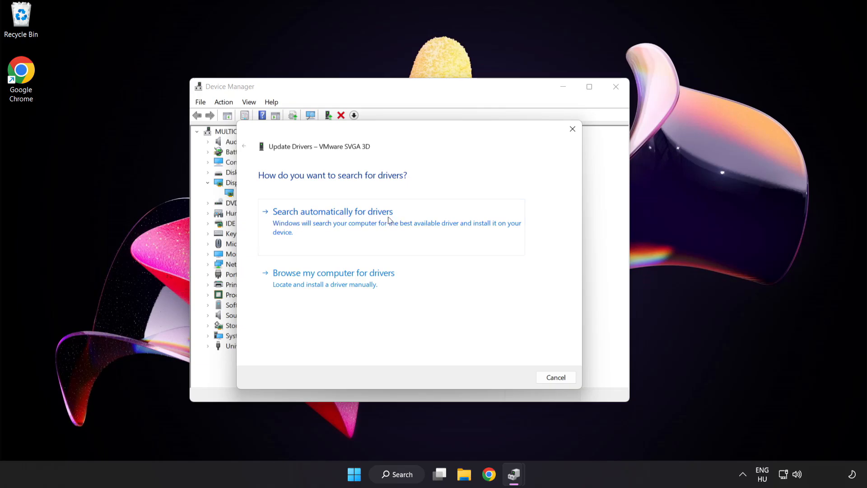
{"action": "mouse_move", "coordinate": [379, 226]}
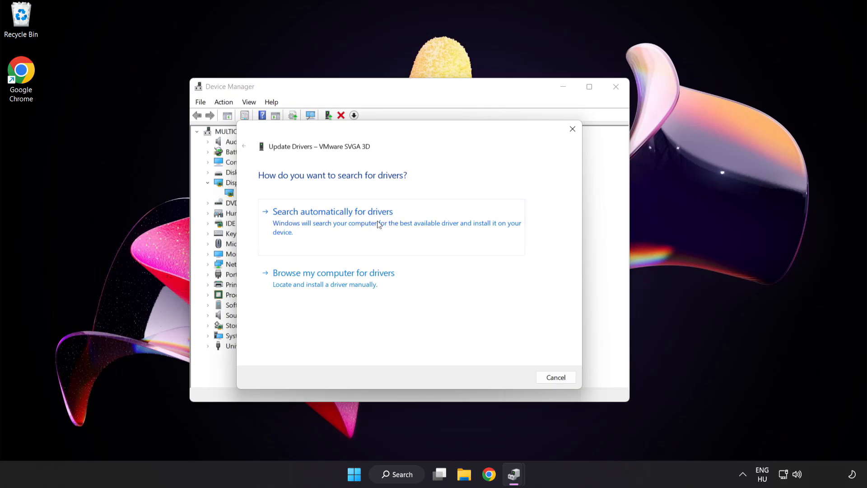
{"action": "left_click", "coordinate": [333, 212]}
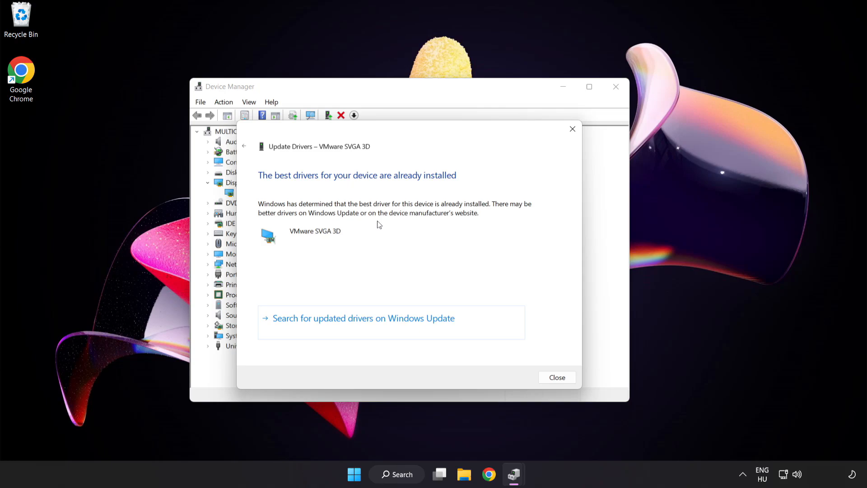
{"action": "mouse_move", "coordinate": [452, 184]}
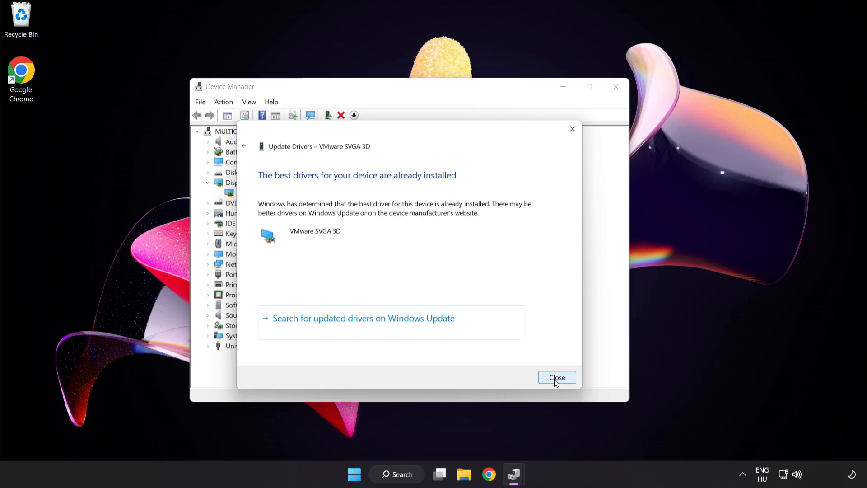
{"action": "left_click", "coordinate": [556, 378]}
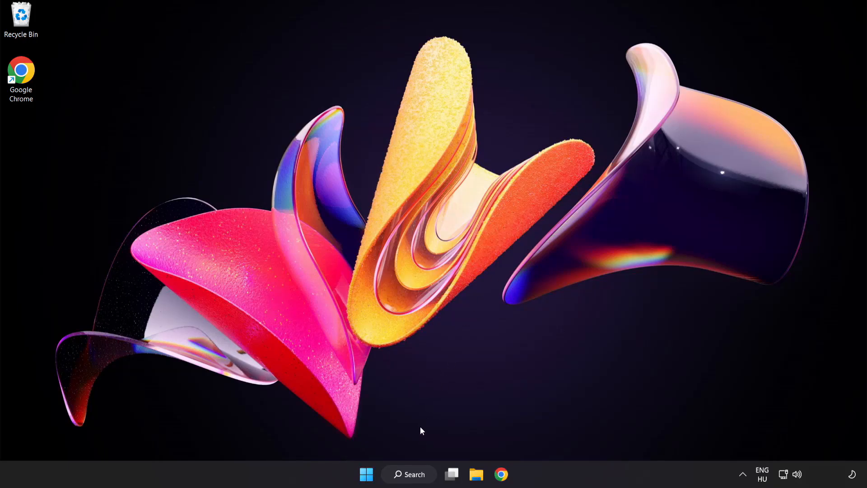
- Search Windows for 'update' to find Windows Update settings
{"action": "left_click", "coordinate": [408, 487]}
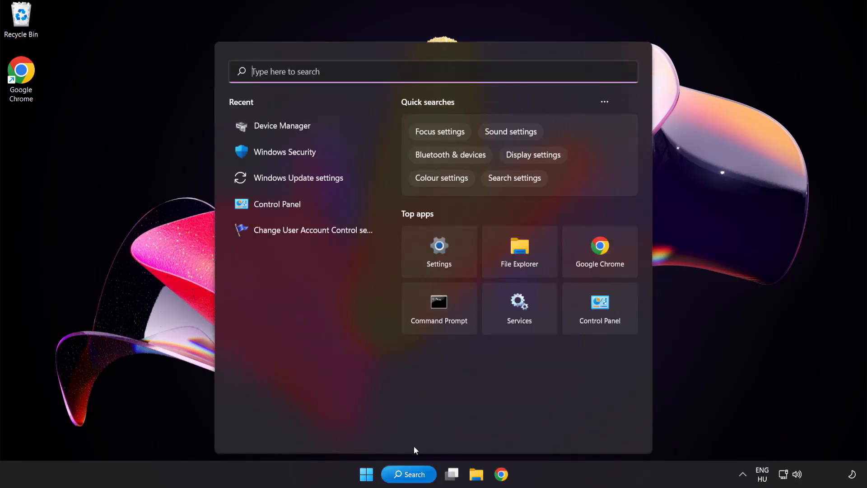
{"action": "type", "text": "update"}
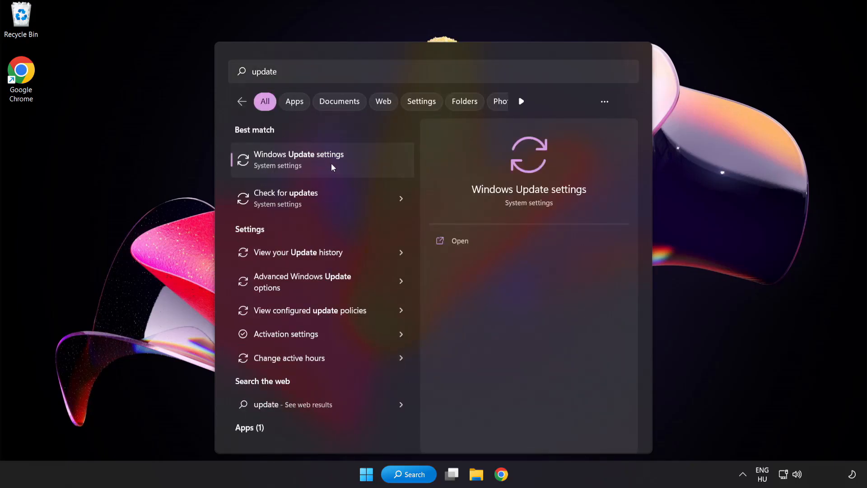
- Run Check for updates in Windows Update, confirm the system is up to date, and close Settings
{"action": "left_click", "coordinate": [298, 160]}
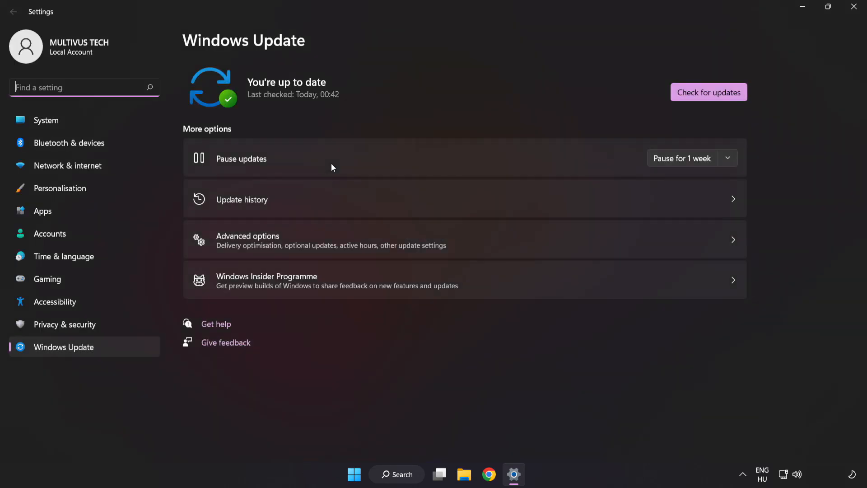
{"action": "mouse_move", "coordinate": [535, 82]}
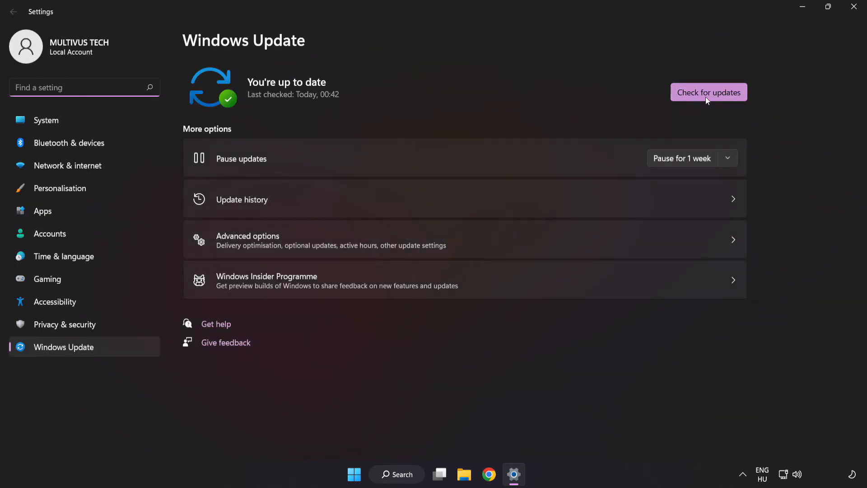
{"action": "left_click", "coordinate": [709, 92]}
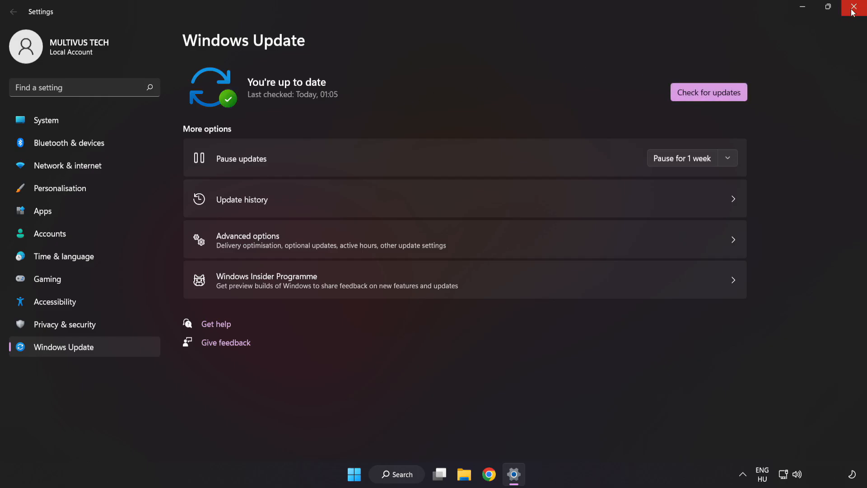
{"action": "left_click", "coordinate": [851, 6]}
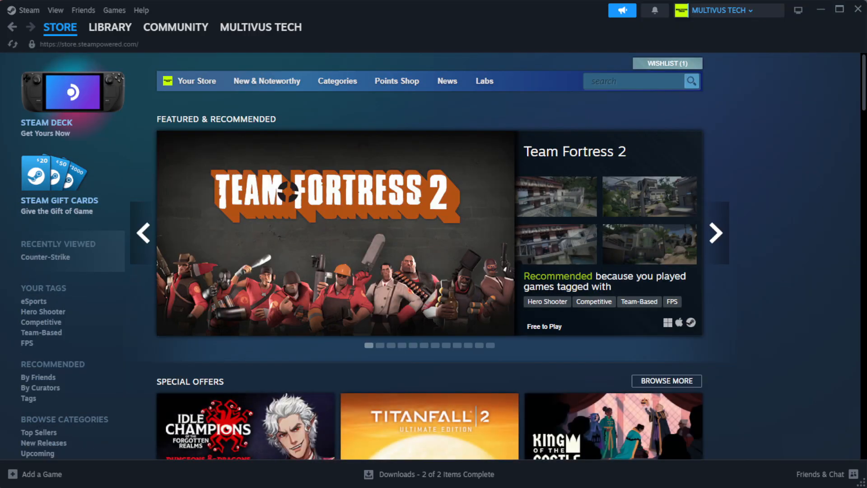
- Show the Steam Library home with the installed games list
{"action": "left_click", "coordinate": [110, 28]}
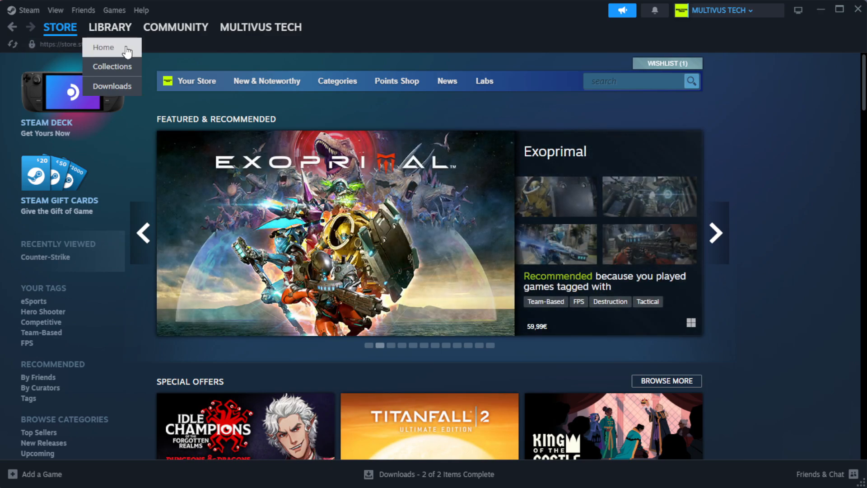
{"action": "left_click", "coordinate": [104, 47]}
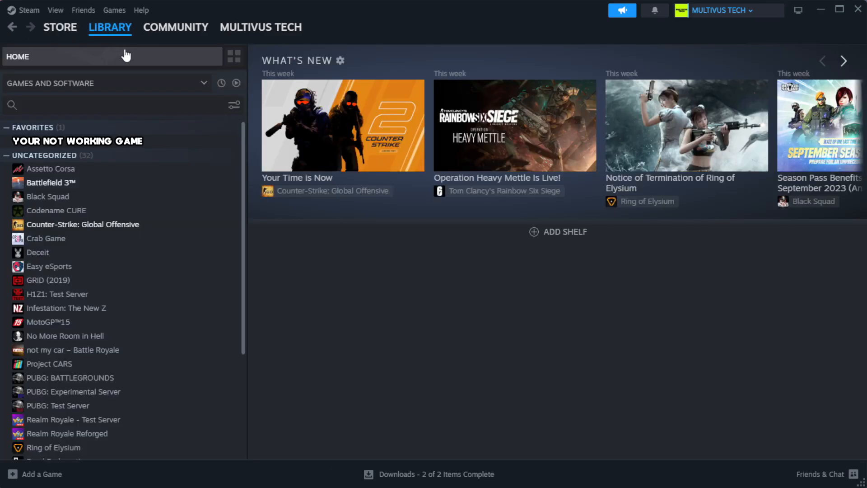
{"action": "mouse_move", "coordinate": [200, 146]}
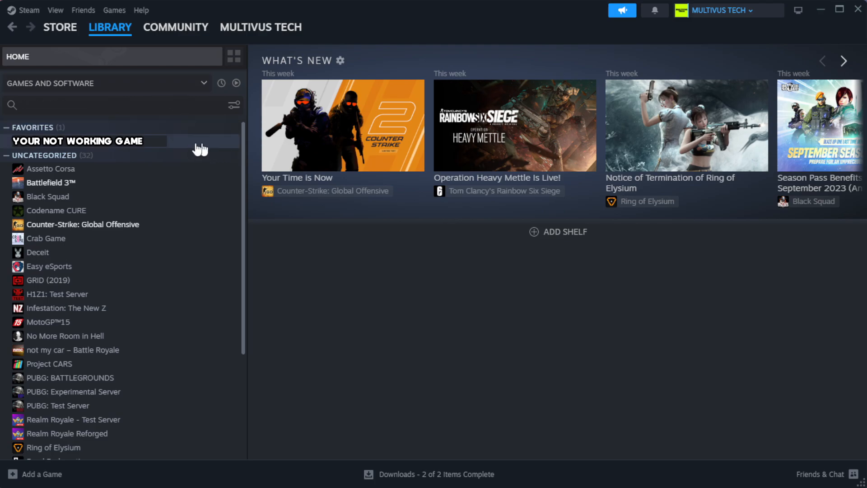
{"action": "mouse_move", "coordinate": [213, 146]}
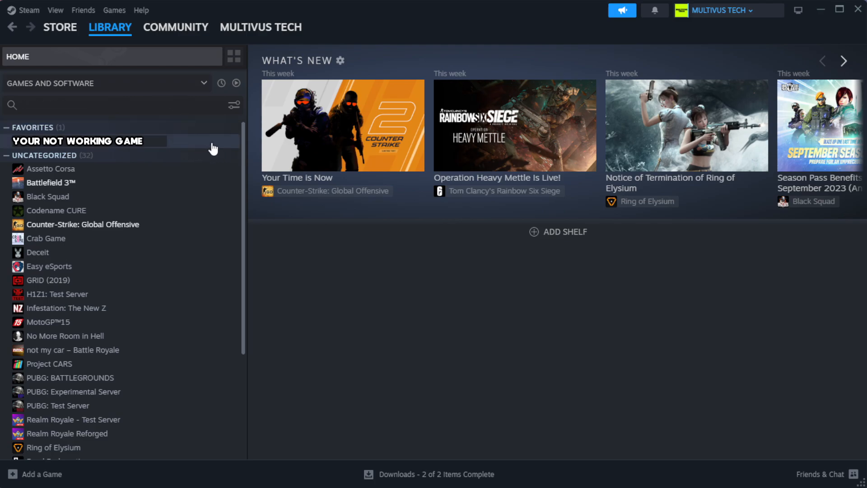
- Bring up Properties for YOUR NOT WORKING GAME from the Steam library
{"action": "right_click", "coordinate": [76, 141]}
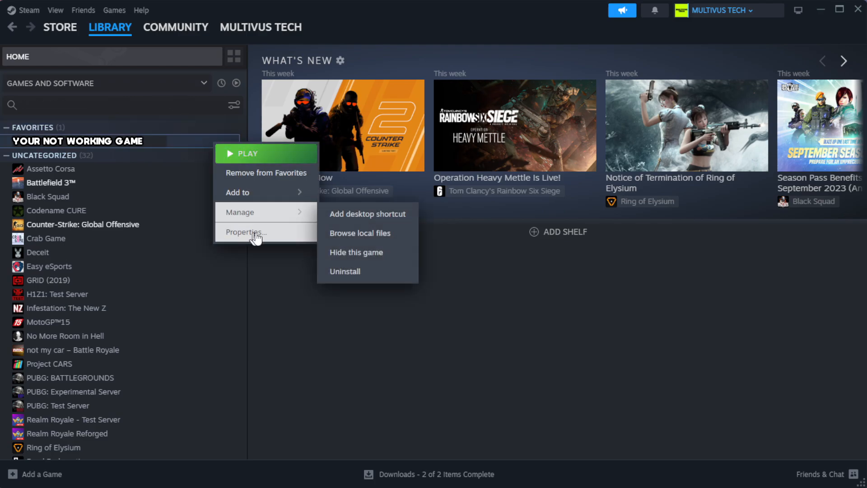
{"action": "left_click", "coordinate": [245, 232]}
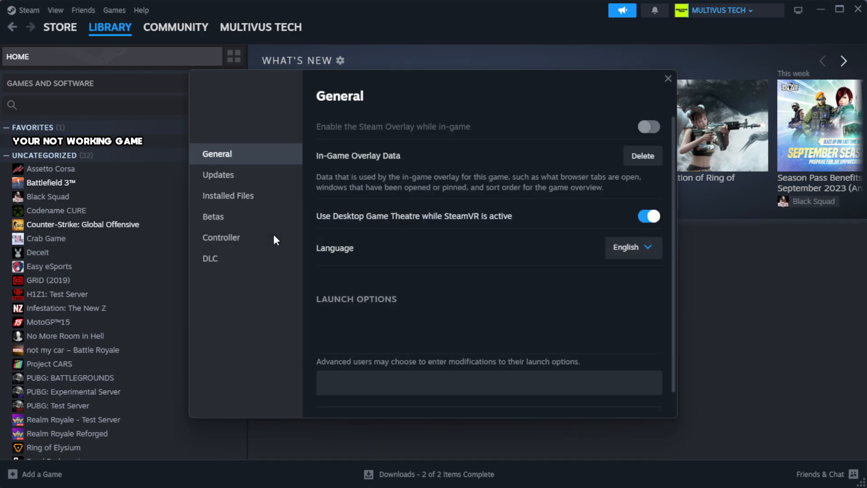
{"action": "mouse_move", "coordinate": [273, 240]}
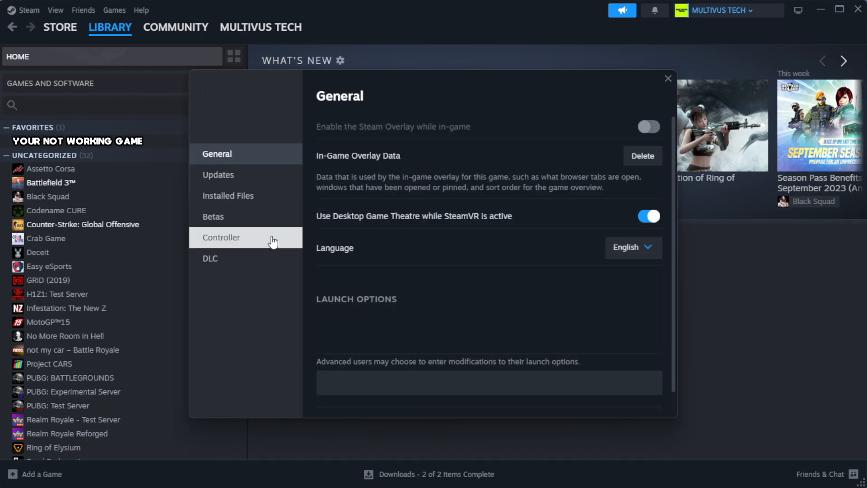
{"action": "mouse_move", "coordinate": [279, 205]}
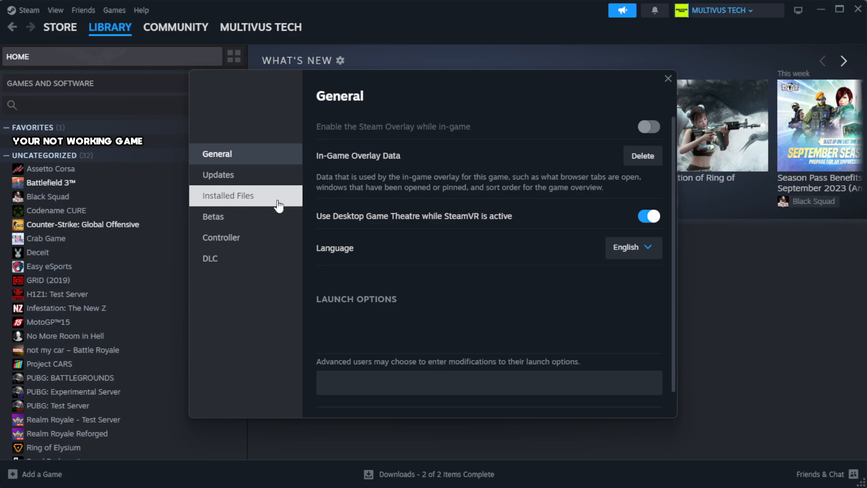
- Verify integrity of the game's 1039 installed files, then browse to its install folder
{"action": "left_click", "coordinate": [228, 195]}
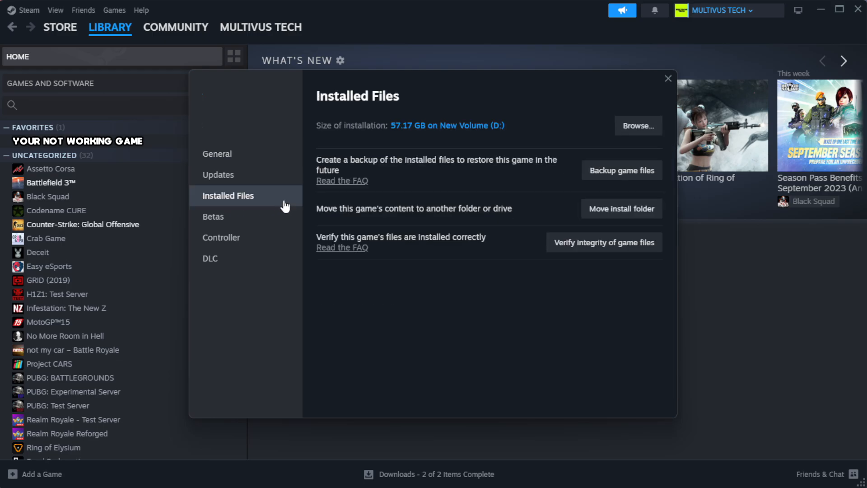
{"action": "mouse_move", "coordinate": [554, 300]}
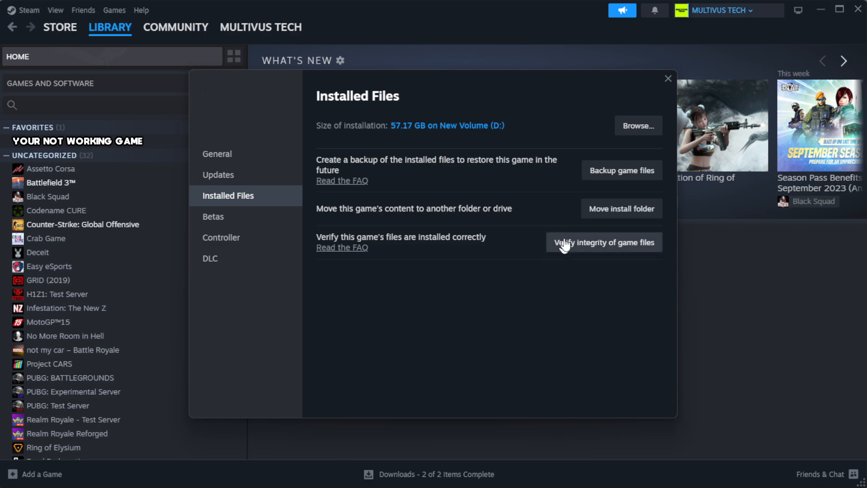
{"action": "mouse_move", "coordinate": [611, 253]}
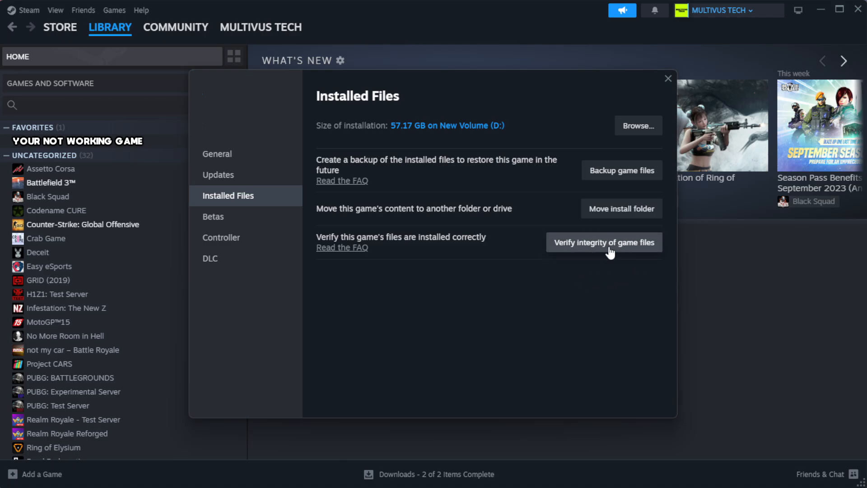
{"action": "left_click", "coordinate": [604, 242]}
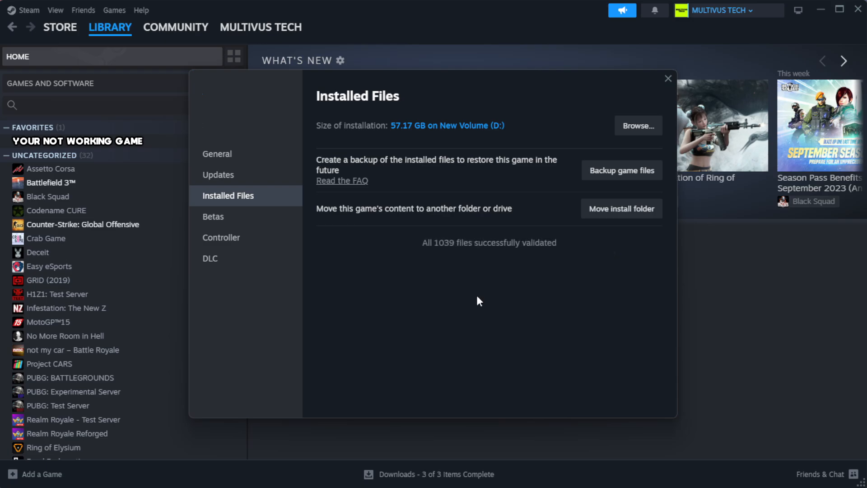
{"action": "mouse_move", "coordinate": [447, 276]}
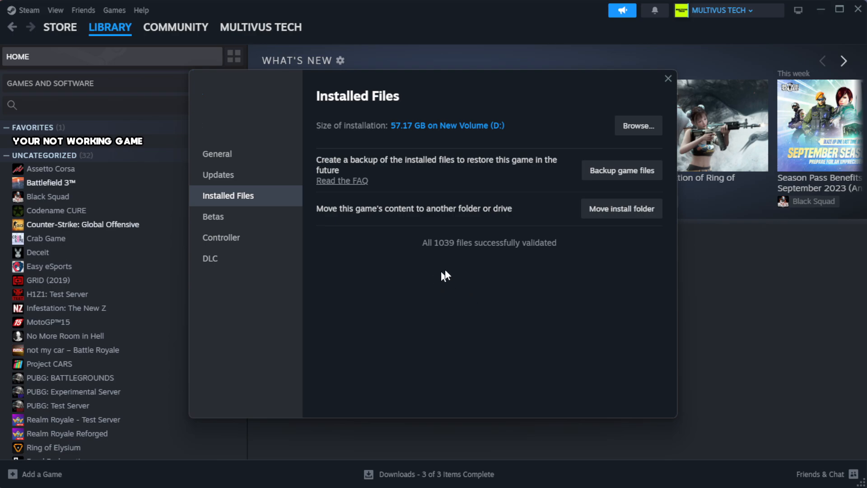
{"action": "mouse_move", "coordinate": [632, 266]}
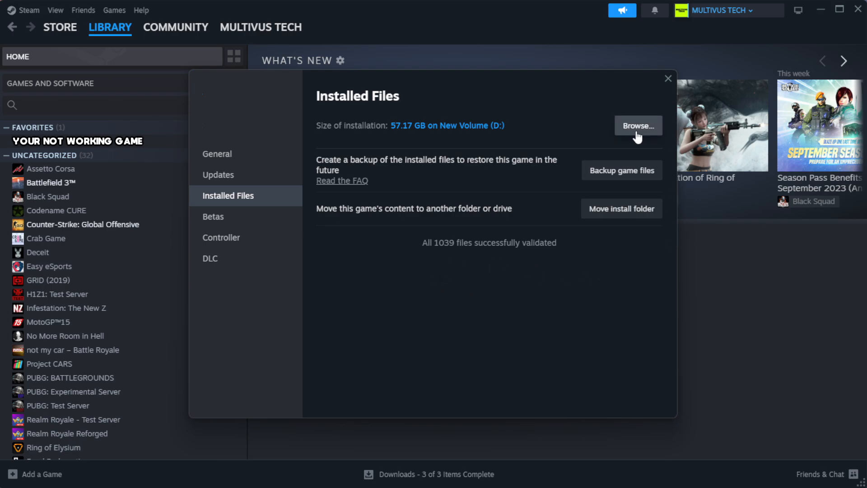
{"action": "left_click", "coordinate": [638, 125]}
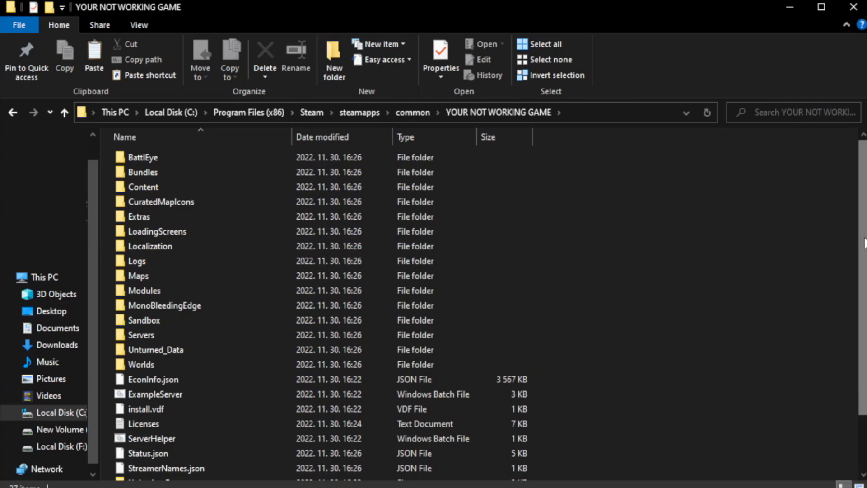
- Bring up Properties for the YOUR NOT WORKING GAME shortcut in the install folder
{"action": "scroll", "scroll_direction": "down", "scroll_amount": 3}
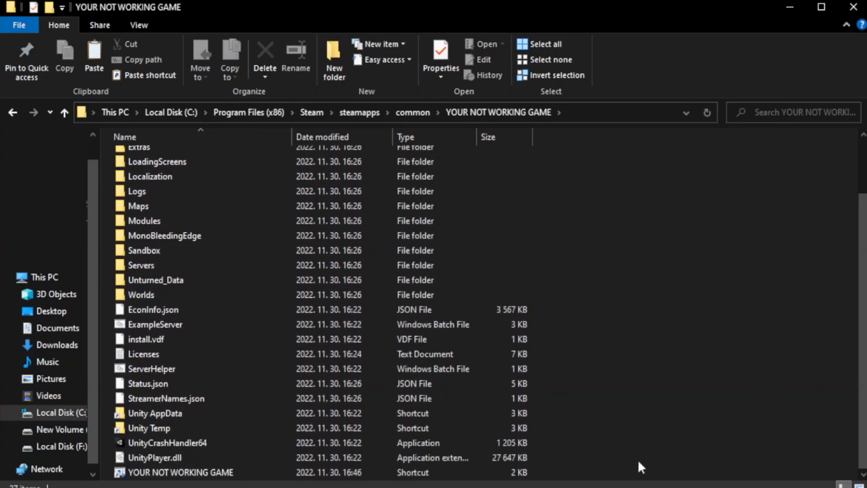
{"action": "left_click", "coordinate": [173, 471]}
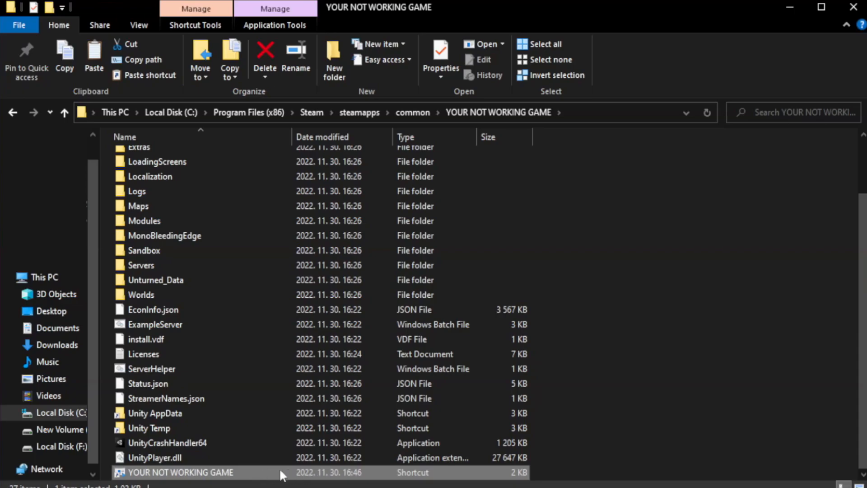
{"action": "right_click", "coordinate": [179, 473]}
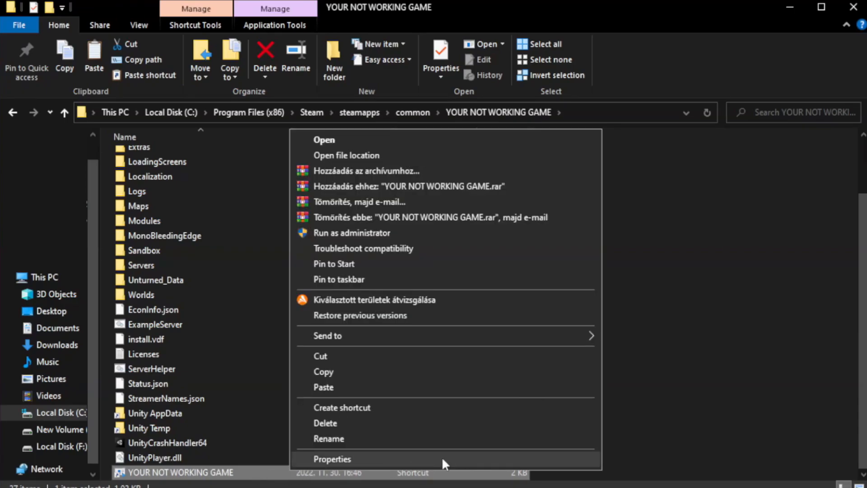
{"action": "left_click", "coordinate": [333, 459]}
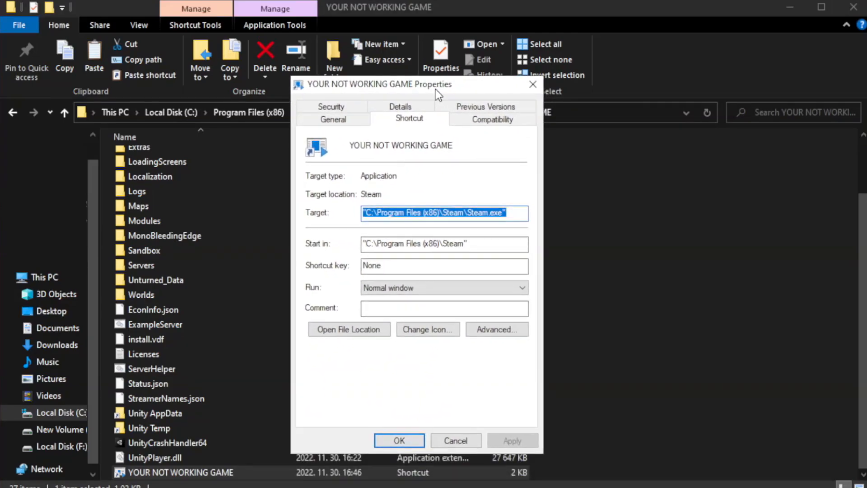
{"action": "mouse_move", "coordinate": [513, 140]}
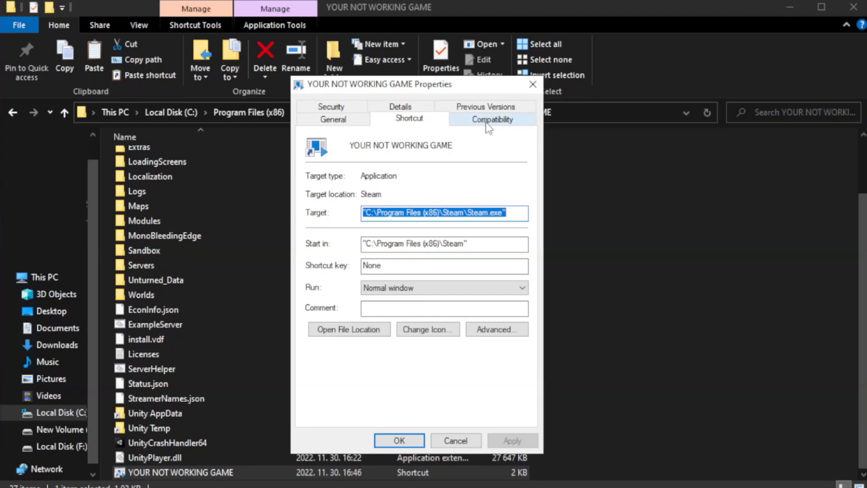
- Set Windows 8 compatibility, disable fullscreen optimizations, run as administrator, and apply with OK
{"action": "left_click", "coordinate": [492, 119]}
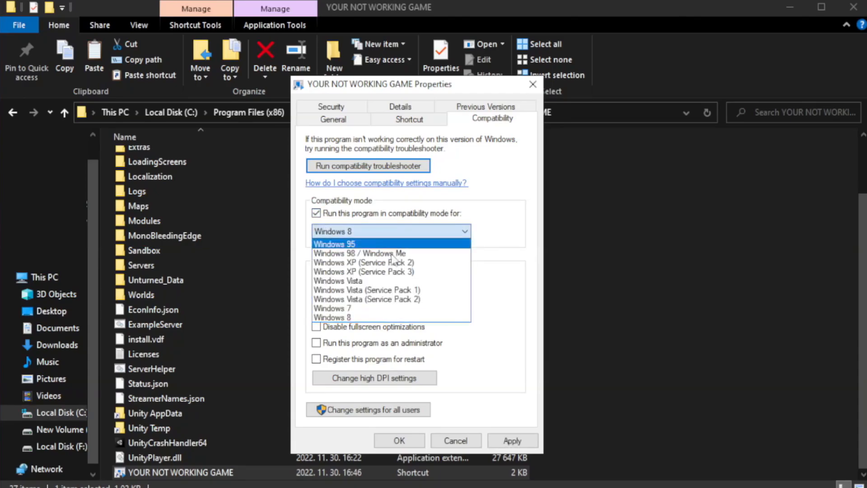
{"action": "mouse_move", "coordinate": [365, 317]}
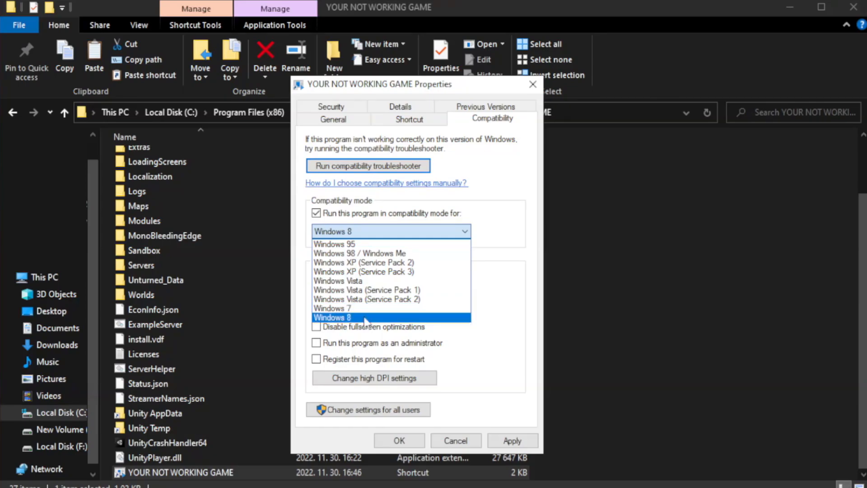
{"action": "left_click", "coordinate": [332, 318]}
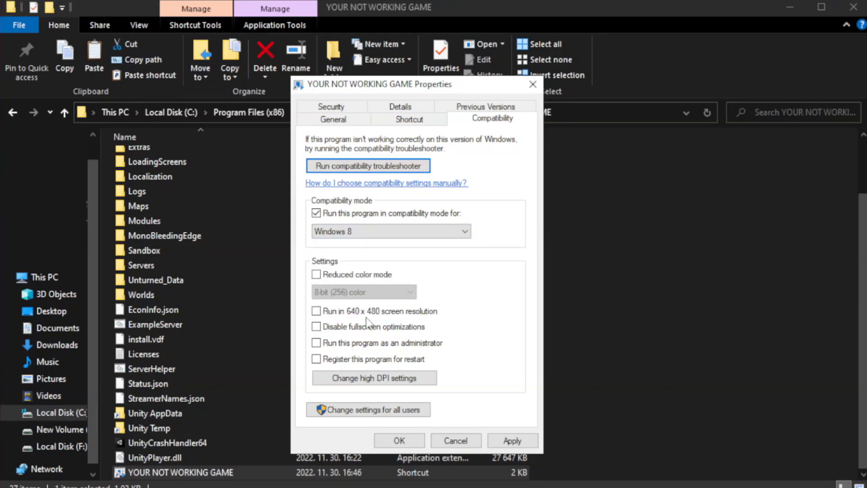
{"action": "mouse_move", "coordinate": [306, 332]}
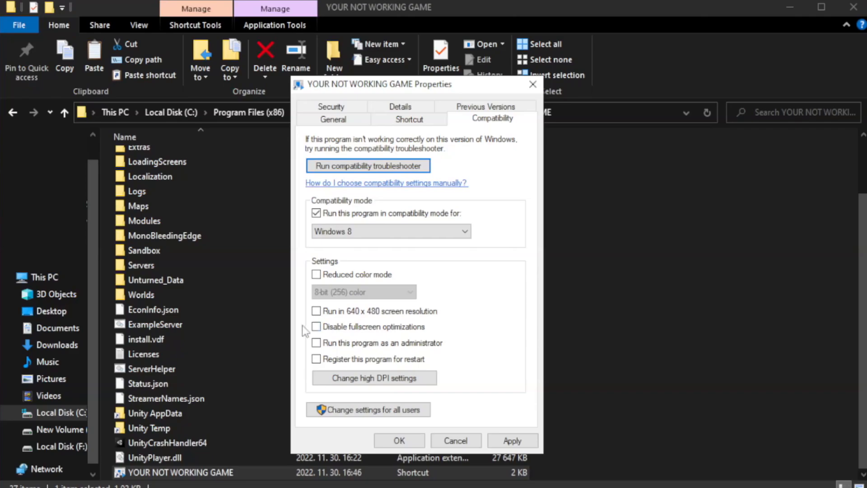
{"action": "left_click", "coordinate": [316, 327]}
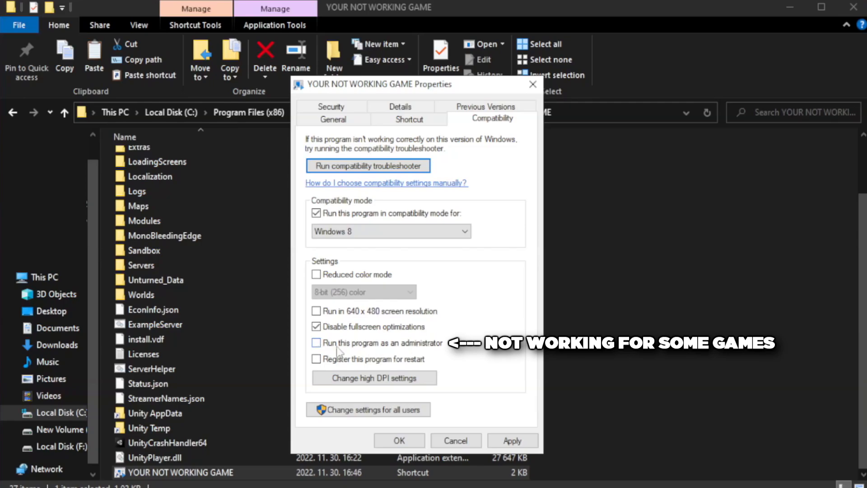
{"action": "left_click", "coordinate": [316, 343]}
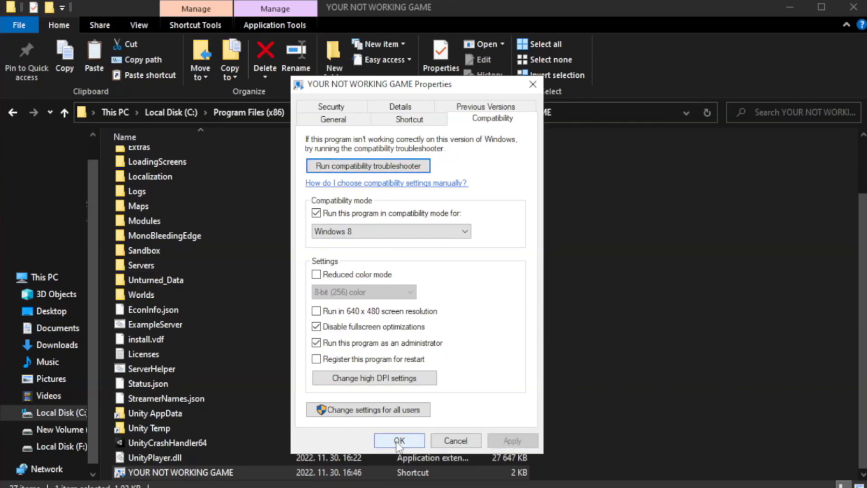
{"action": "left_click", "coordinate": [400, 441]}
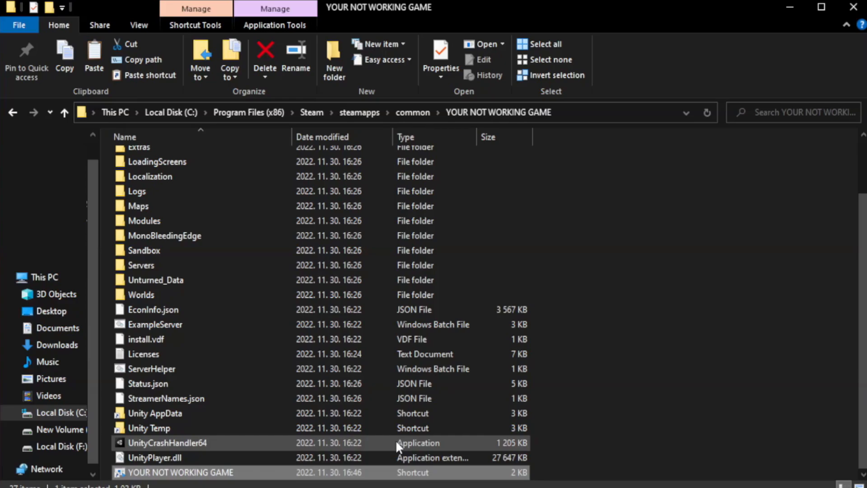
{"action": "mouse_move", "coordinate": [852, 8]}
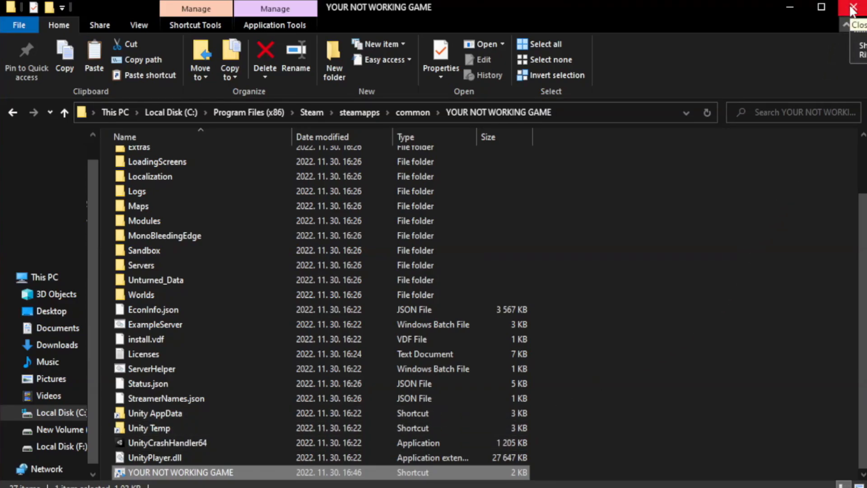
- Close the game folder window to return to the desktop
{"action": "left_click", "coordinate": [854, 7]}
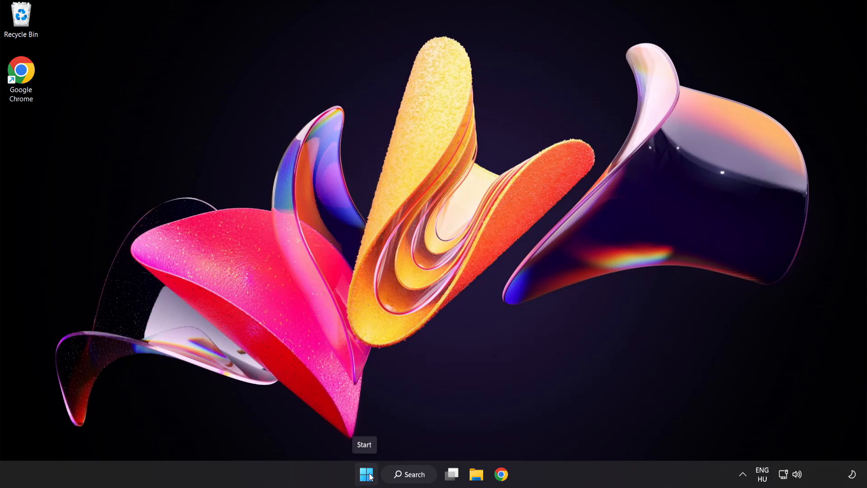
- Launch Task Manager from the Start button's quick-links menu
{"action": "right_click", "coordinate": [365, 487]}
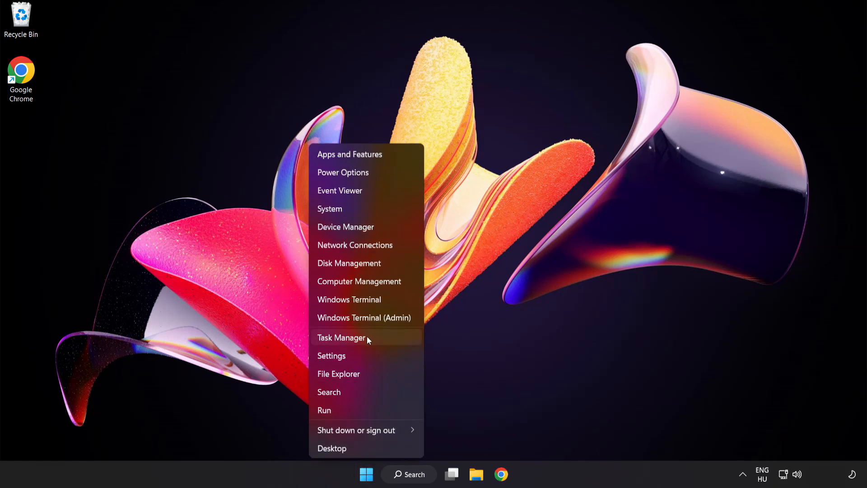
{"action": "left_click", "coordinate": [342, 338]}
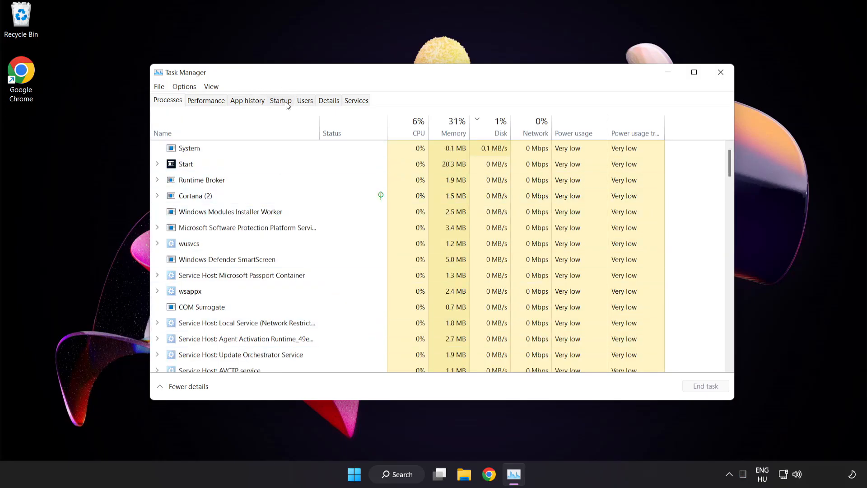
- Disable Cortana, Phone Link, Terminal and Windows Security notification icon at startup, then close Task Manager
{"action": "left_click", "coordinate": [280, 100]}
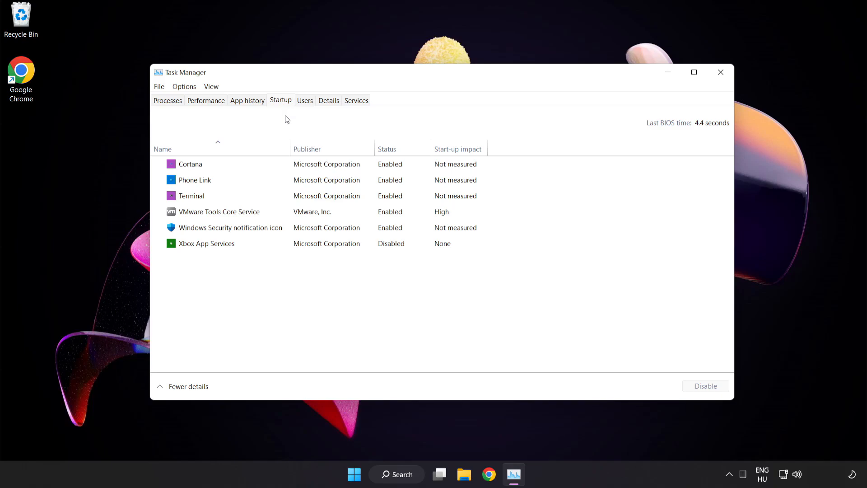
{"action": "left_click", "coordinate": [190, 164]}
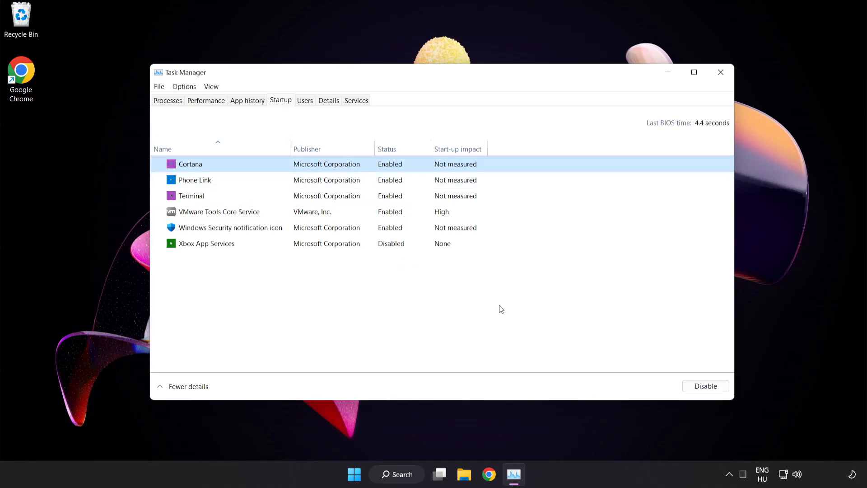
{"action": "left_click", "coordinate": [706, 386]}
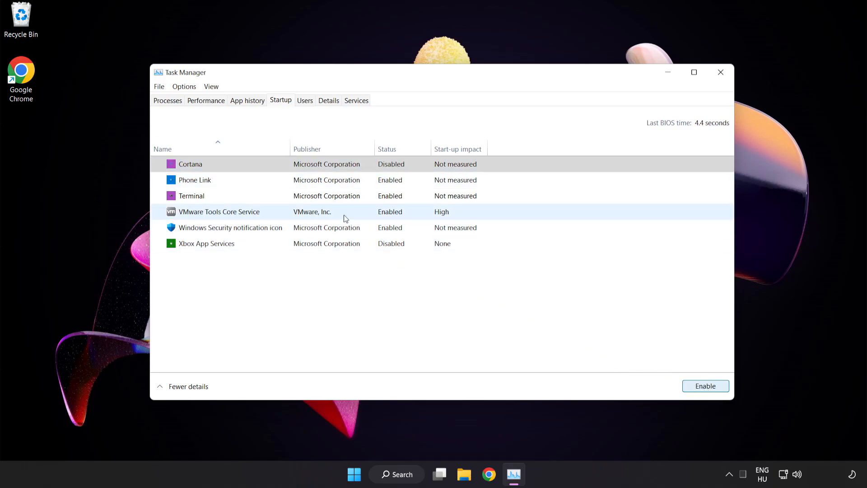
{"action": "left_click", "coordinate": [196, 180]}
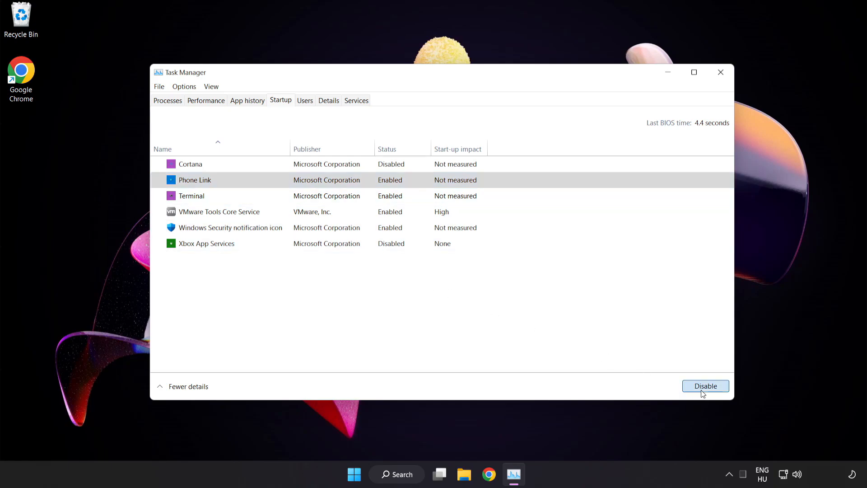
{"action": "left_click", "coordinate": [706, 386]}
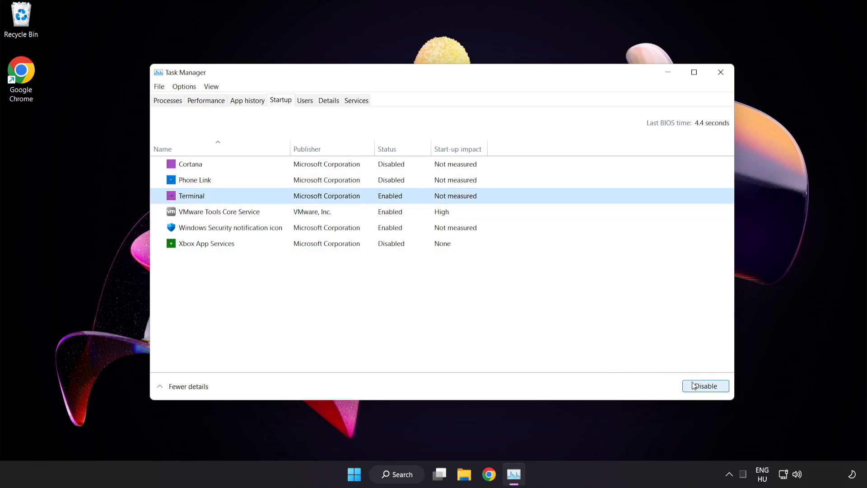
{"action": "left_click", "coordinate": [705, 386]}
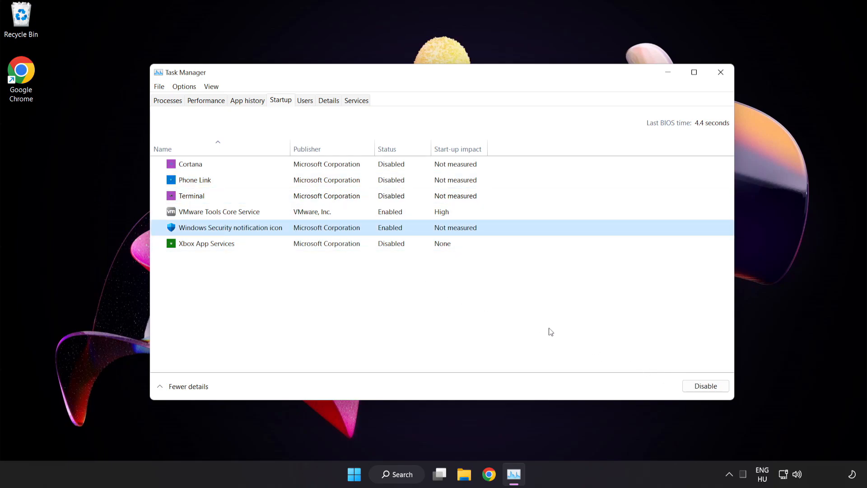
{"action": "left_click", "coordinate": [705, 386]}
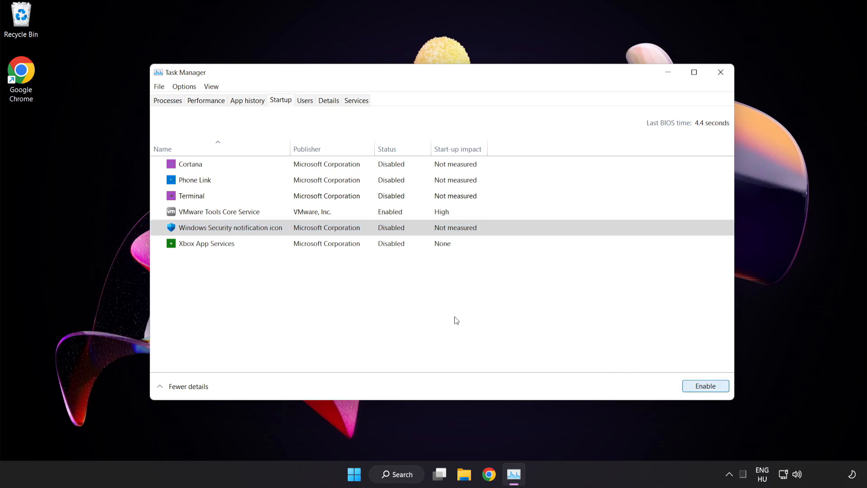
{"action": "mouse_move", "coordinate": [721, 72]}
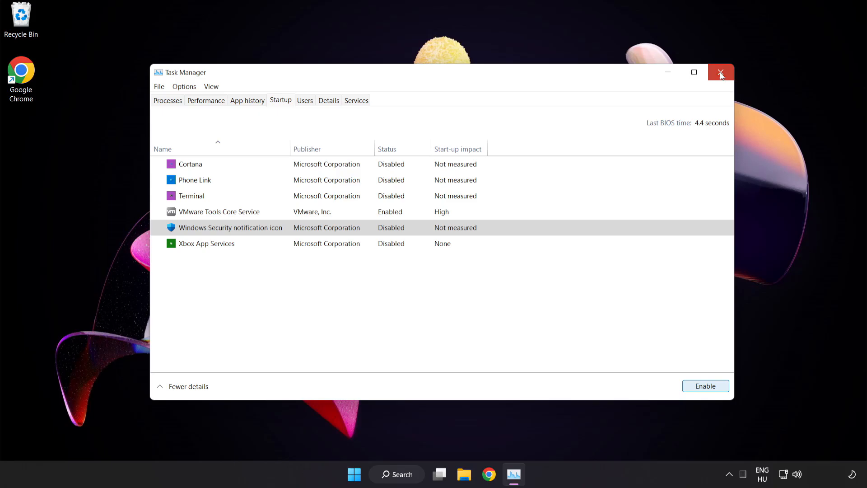
{"action": "left_click", "coordinate": [721, 72]}
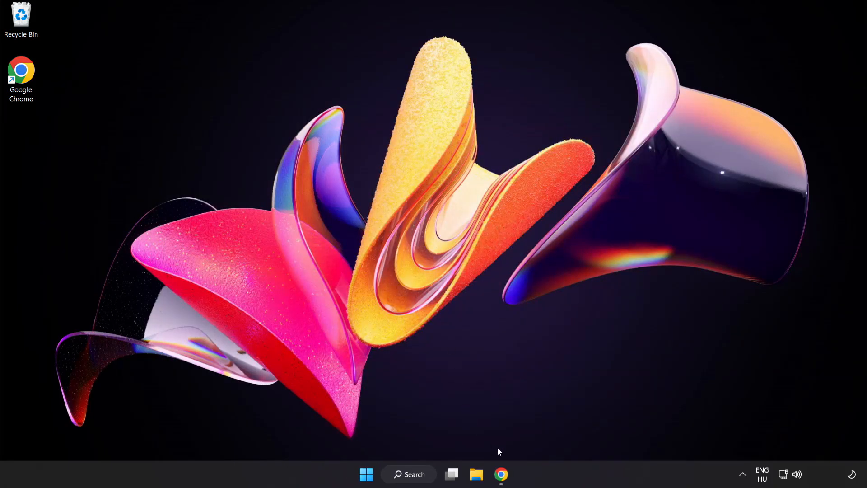
- Download the DirectX End-User Runtime Web Installer in Chrome and run dxwebsetup.exe
{"action": "left_click", "coordinate": [500, 474]}
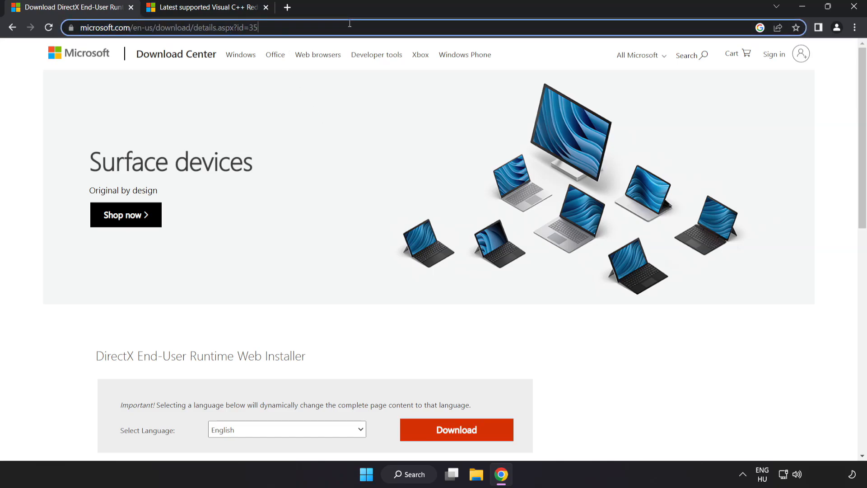
{"action": "scroll", "scroll_direction": "down", "scroll_amount": 3}
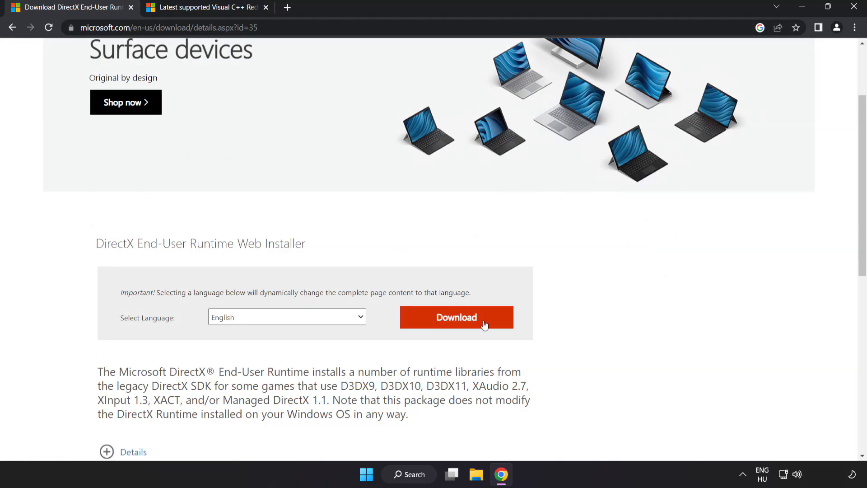
{"action": "left_click", "coordinate": [468, 327]}
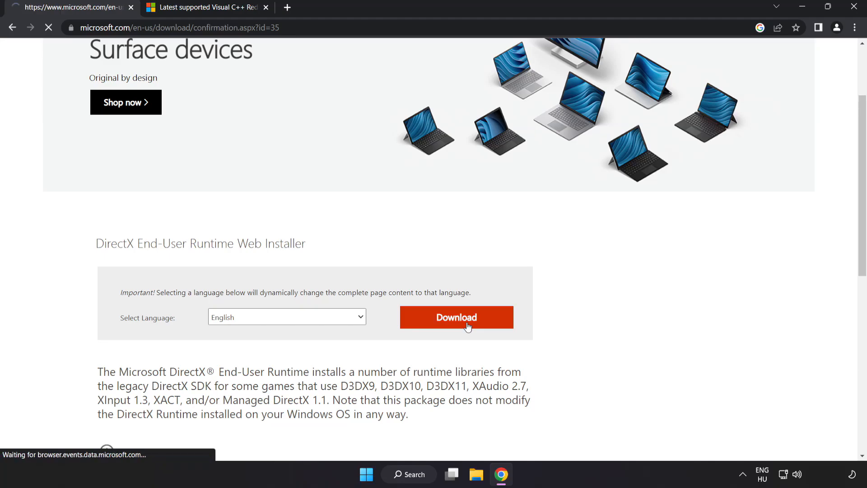
{"action": "left_click", "coordinate": [456, 317]}
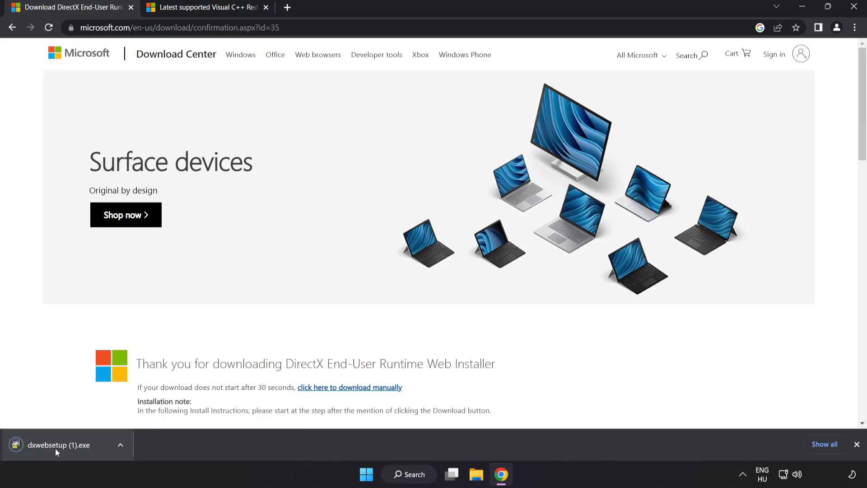
{"action": "left_click", "coordinate": [59, 444]}
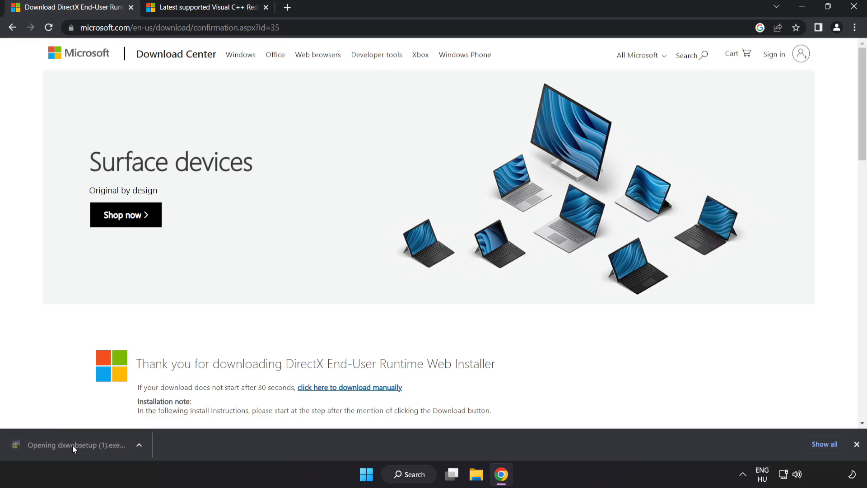
- Allow DirectX Setup to run and accept its licence agreement
{"action": "left_click", "coordinate": [76, 444]}
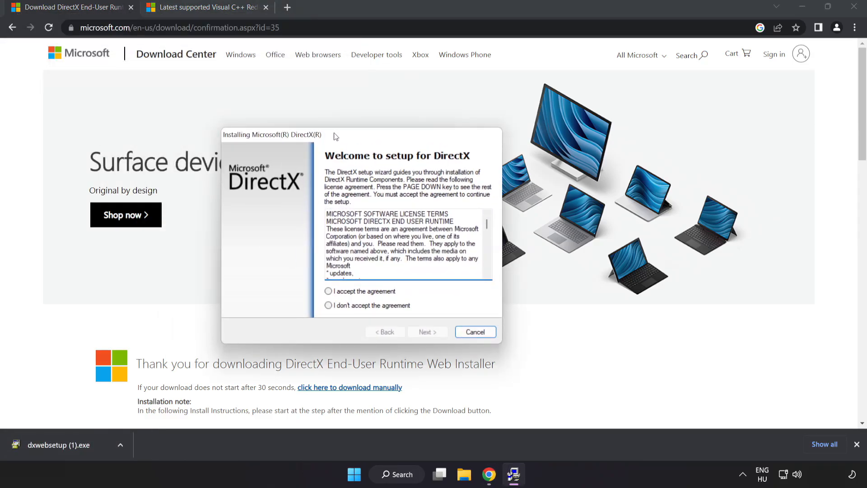
{"action": "left_click_drag", "start_coordinate": [272, 135], "coordinate": [334, 114]}
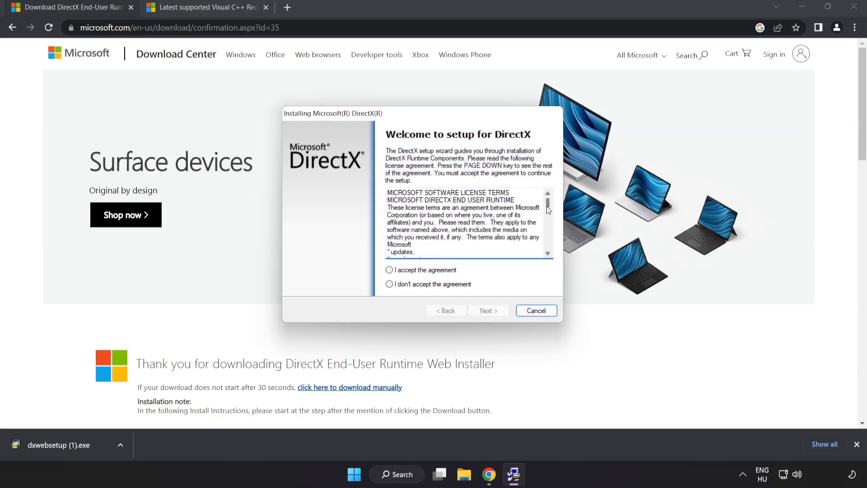
{"action": "scroll", "scroll_direction": "down", "scroll_amount": 3}
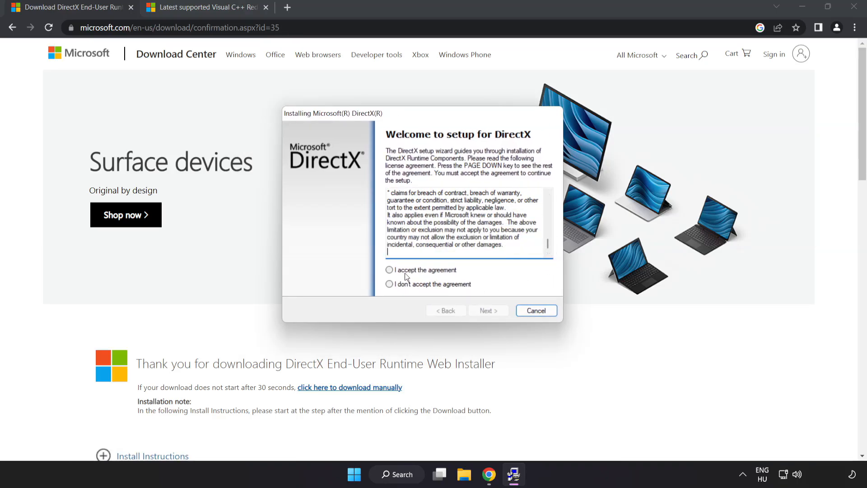
{"action": "left_click", "coordinate": [390, 269]}
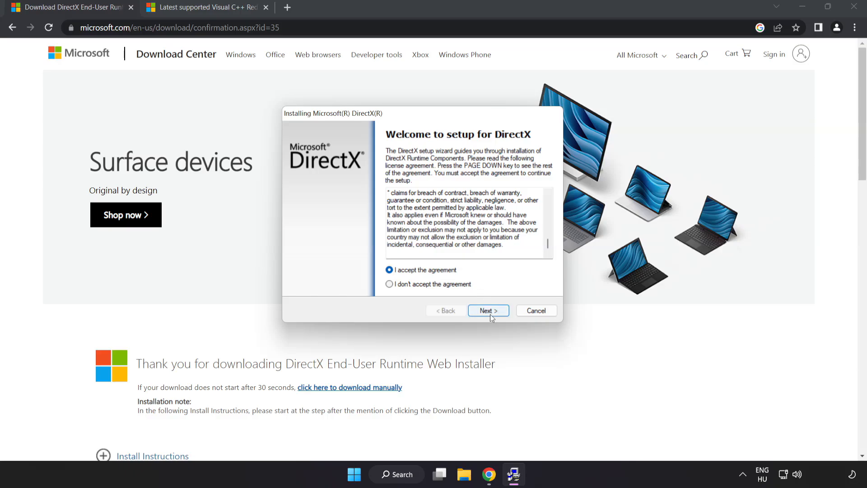
{"action": "left_click", "coordinate": [488, 311]}
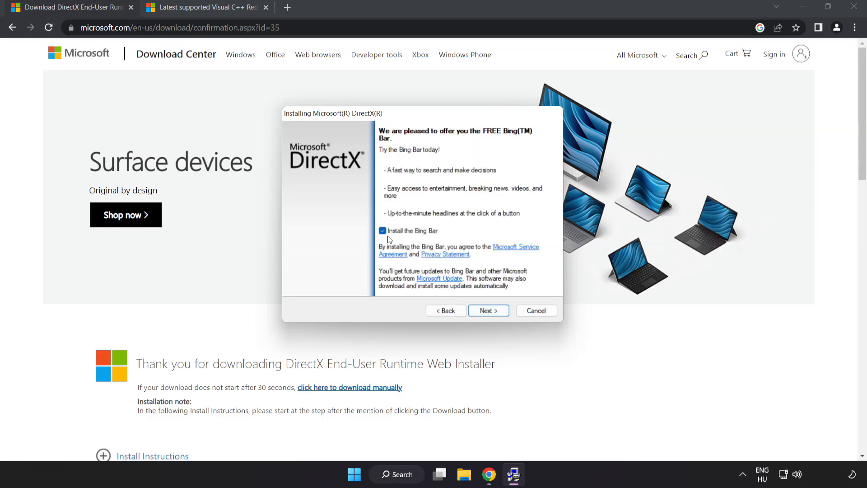
- Decline the Bing Bar offer and finish DirectX Setup, which reports DirectX already installed
{"action": "left_click", "coordinate": [383, 231]}
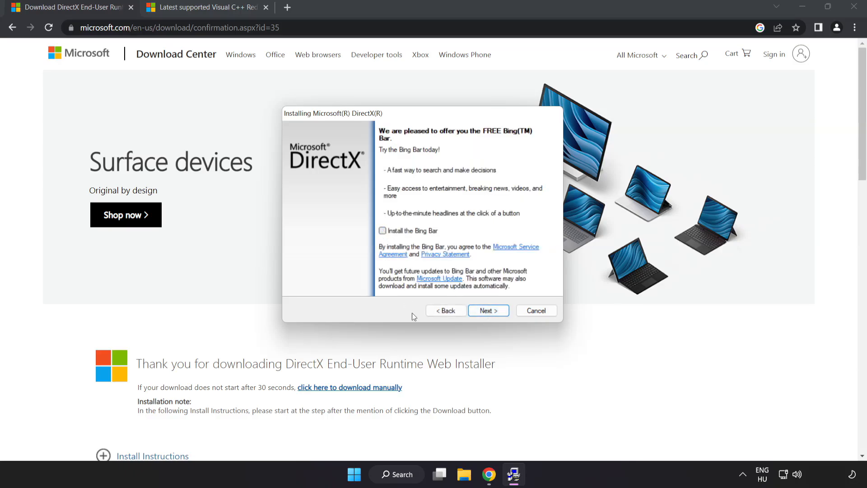
{"action": "left_click", "coordinate": [489, 311]}
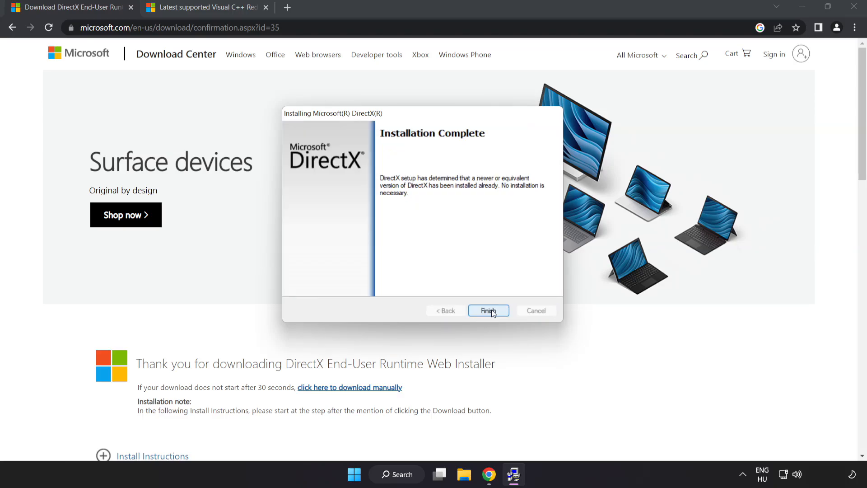
{"action": "left_click", "coordinate": [489, 310]}
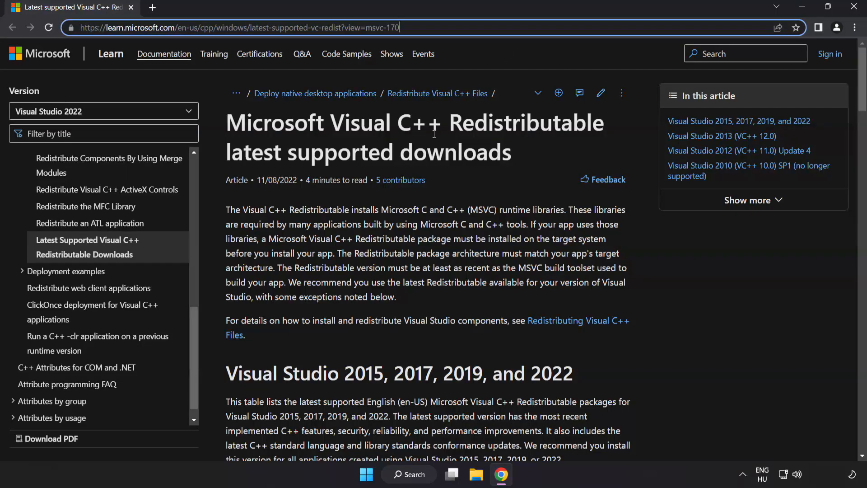
- Download the ARM64 and x64 Visual C++ redistributable installers from the Microsoft Learn page
{"action": "scroll", "scroll_direction": "down", "scroll_amount": 3}
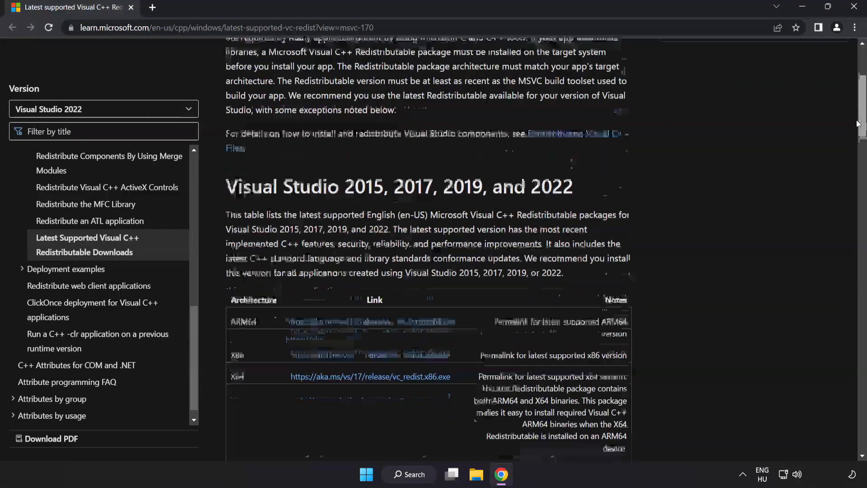
{"action": "scroll", "scroll_direction": "down", "scroll_amount": 3}
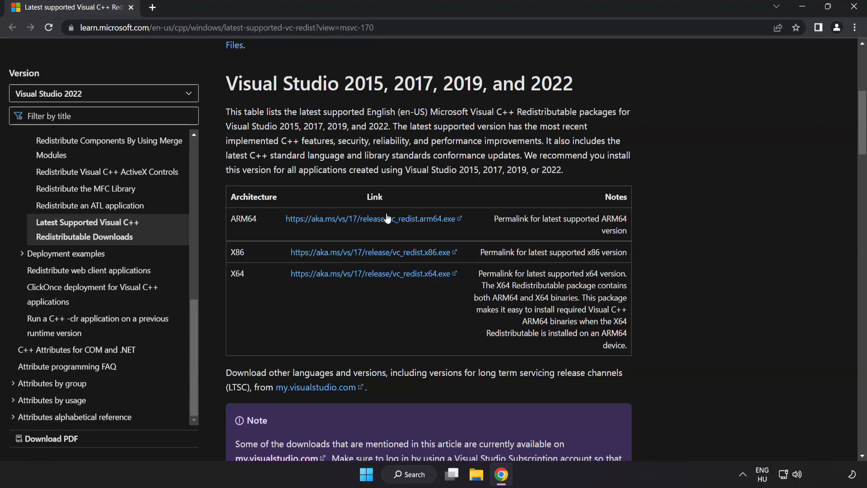
{"action": "mouse_move", "coordinate": [364, 235]}
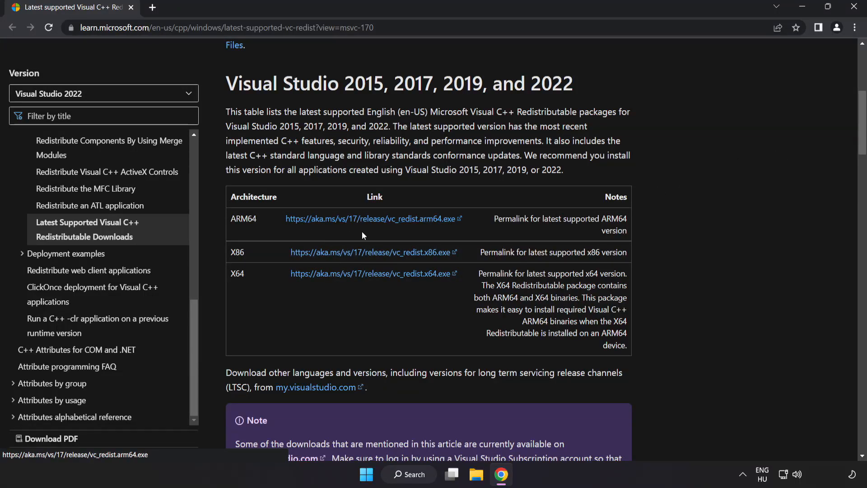
{"action": "left_click", "coordinate": [373, 273]}
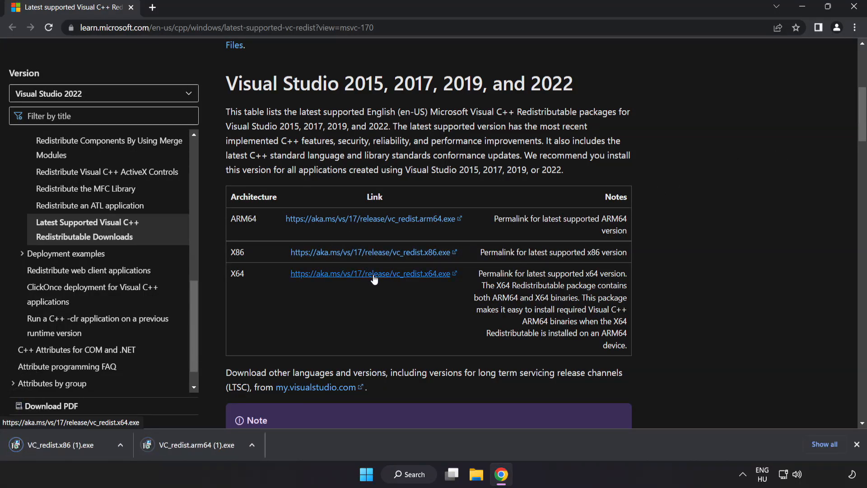
{"action": "left_click", "coordinate": [373, 274]}
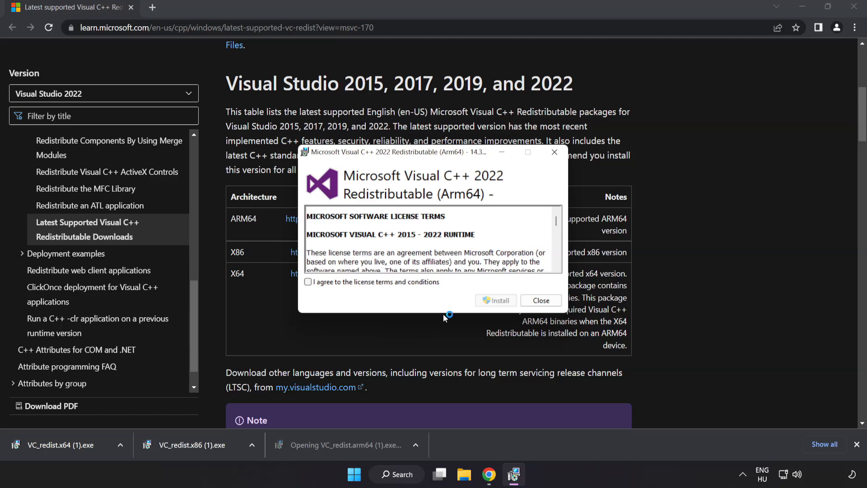
- Agree to and install the ARM64 redistributable, dismissing its unsupported-processor failure
{"action": "scroll", "scroll_direction": "down", "scroll_amount": 3}
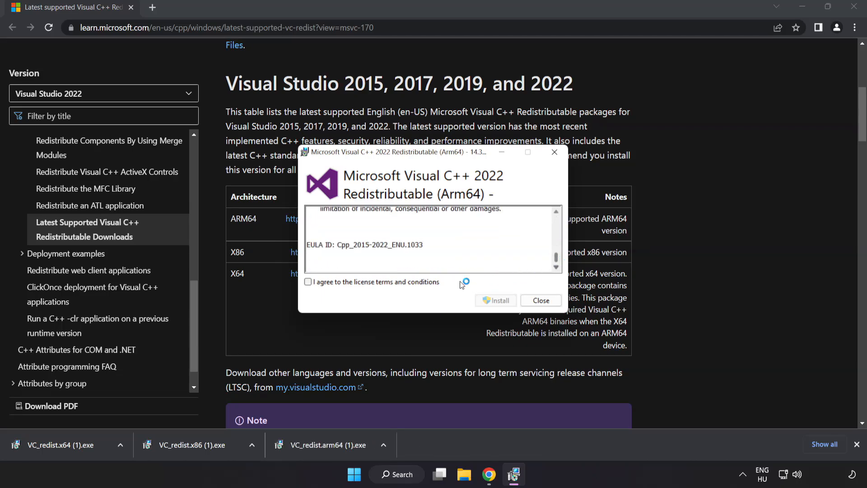
{"action": "left_click", "coordinate": [308, 282]}
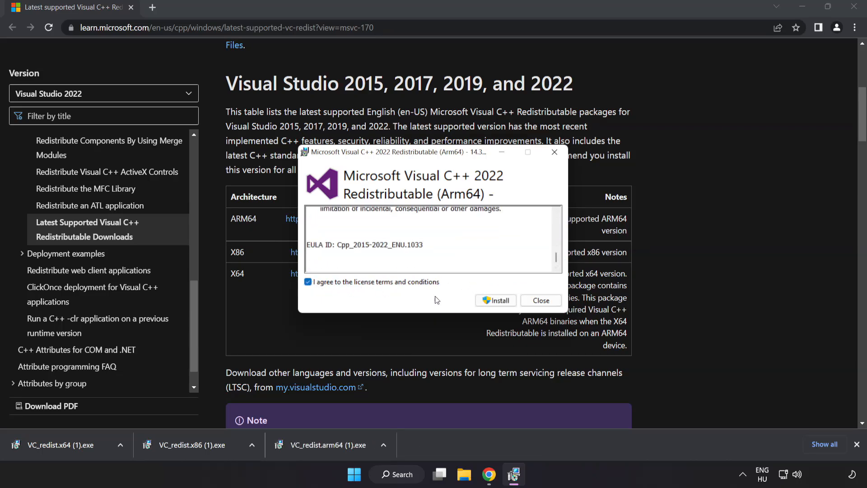
{"action": "left_click", "coordinate": [495, 301]}
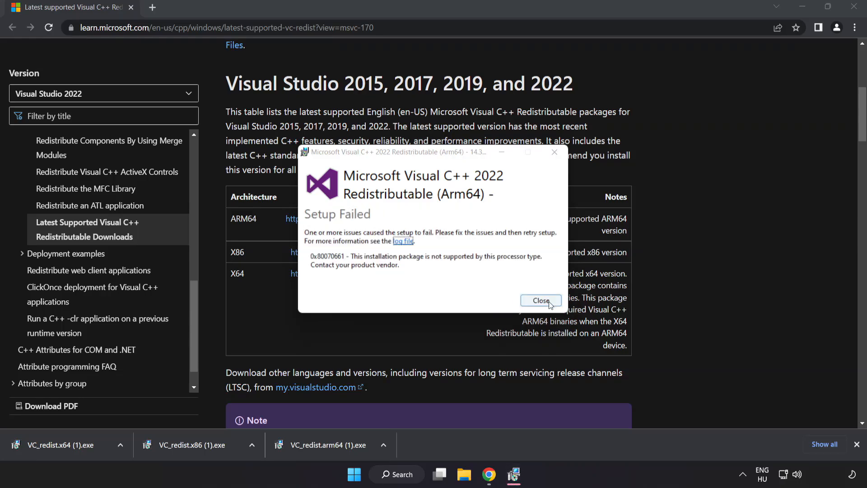
{"action": "left_click", "coordinate": [540, 301]}
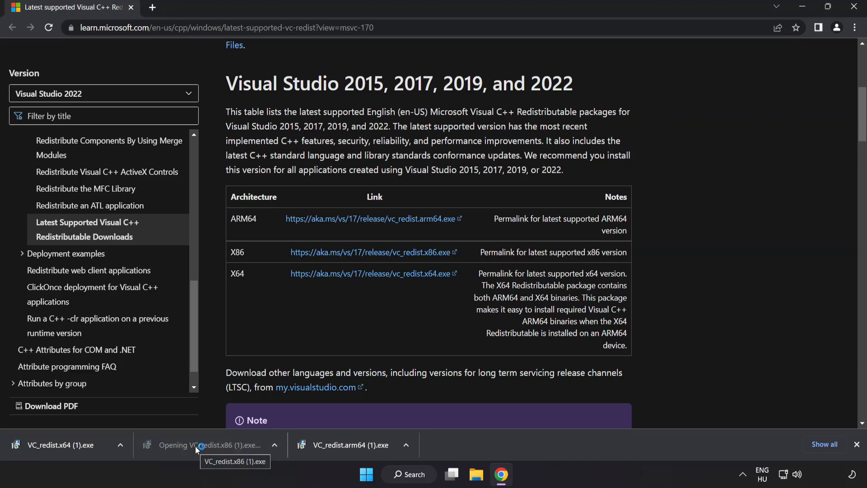
- Install the x86 redistributable successfully and attempt x64, closing its restart-required failure
{"action": "left_click", "coordinate": [198, 445]}
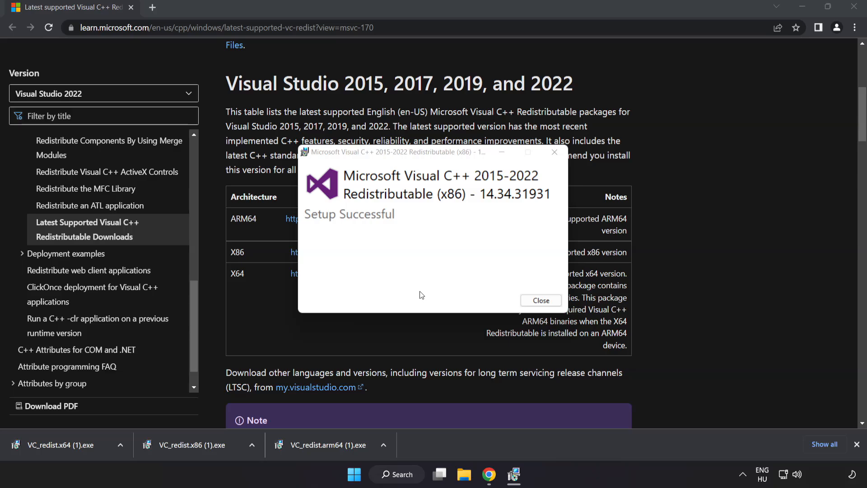
{"action": "left_click", "coordinate": [542, 301]}
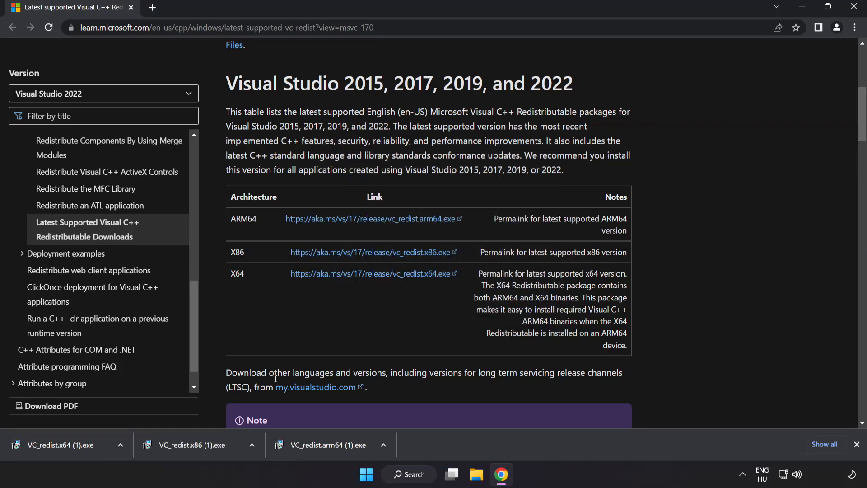
{"action": "left_click", "coordinate": [63, 444]}
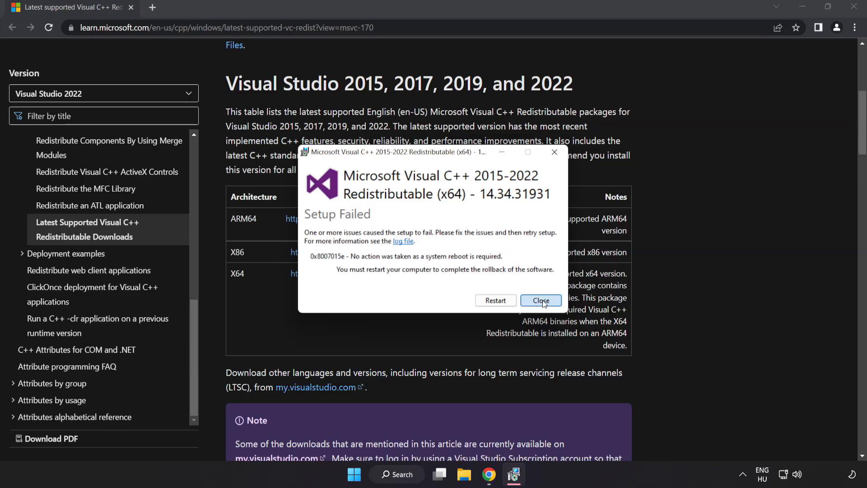
{"action": "left_click", "coordinate": [541, 301]}
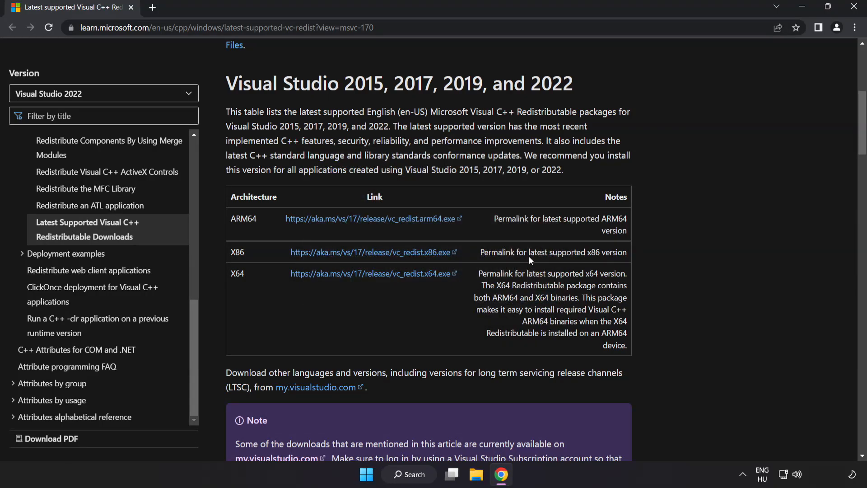
{"action": "mouse_move", "coordinate": [855, 5]}
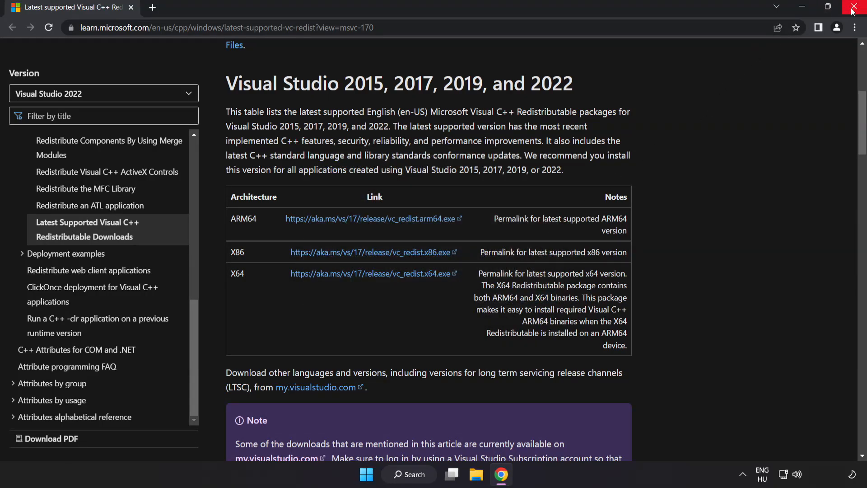
{"action": "mouse_move", "coordinate": [855, 7]}
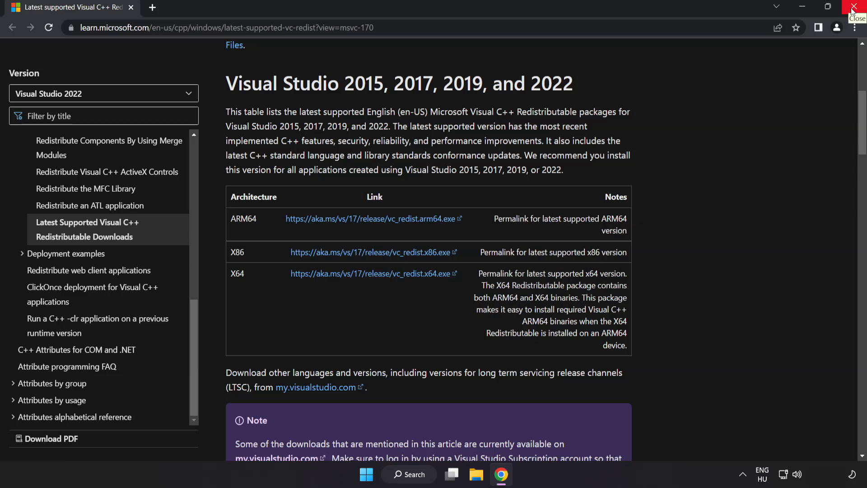
- Close Chrome and start Command Prompt as administrator via Windows search for cmd
{"action": "left_click", "coordinate": [853, 7]}
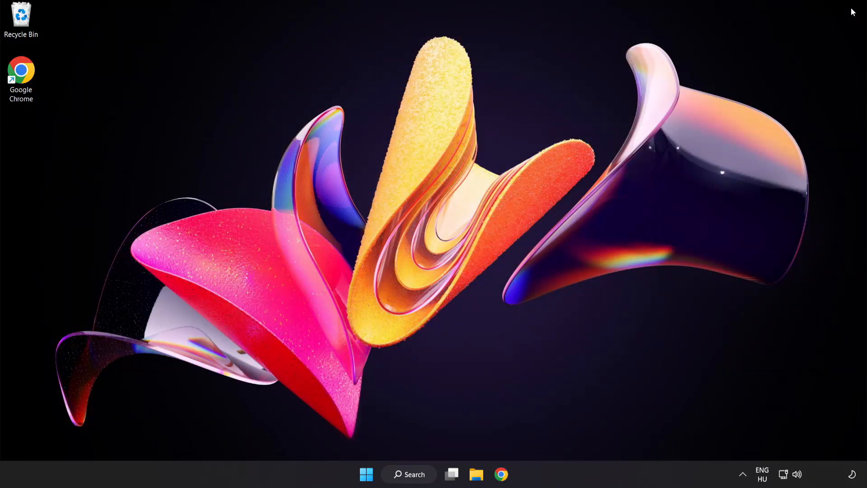
{"action": "mouse_move", "coordinate": [551, 350]}
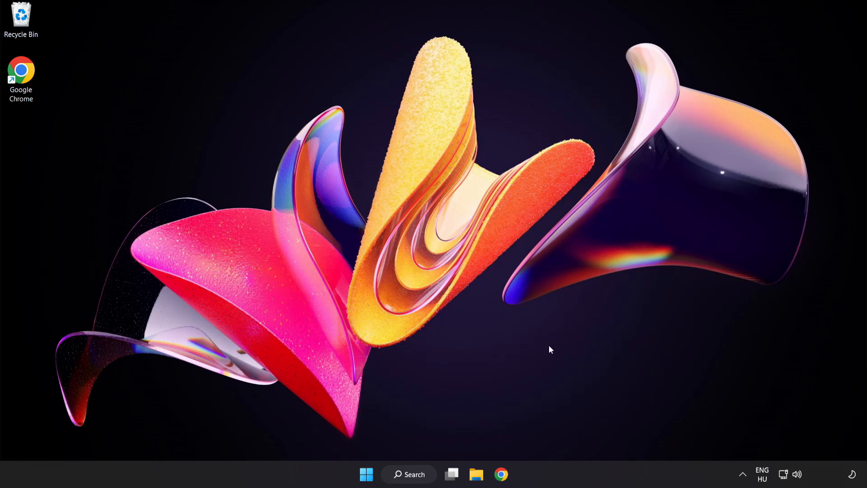
{"action": "left_click", "coordinate": [408, 487]}
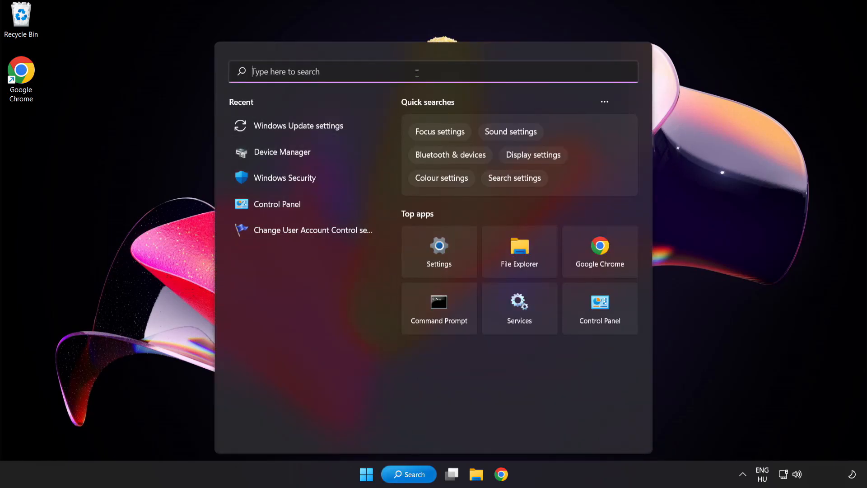
{"action": "type", "text": "cmd"}
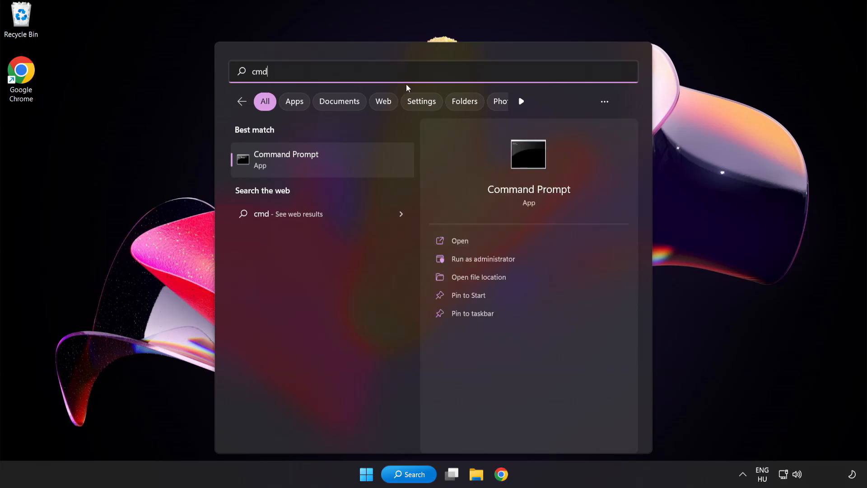
{"action": "right_click", "coordinate": [285, 160]}
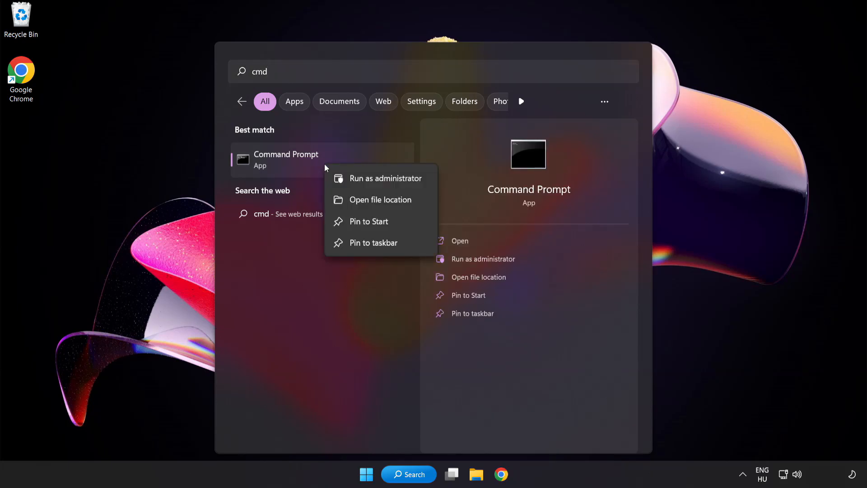
{"action": "mouse_move", "coordinate": [366, 184]}
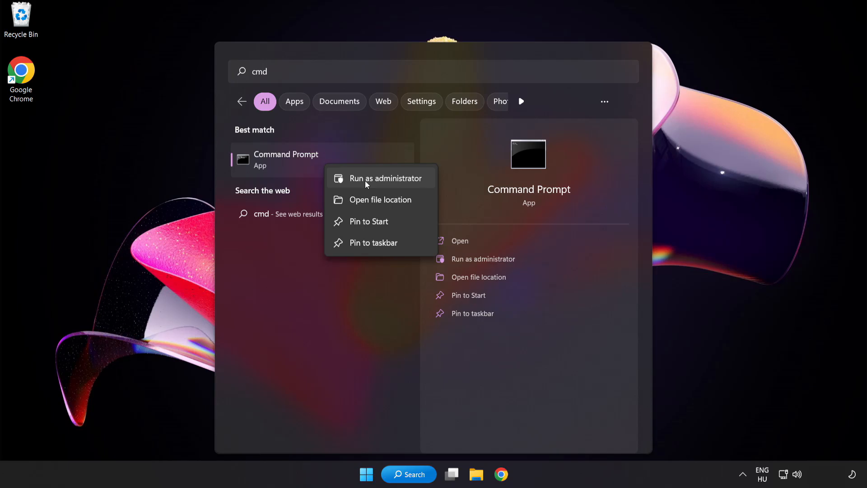
{"action": "left_click", "coordinate": [386, 178]}
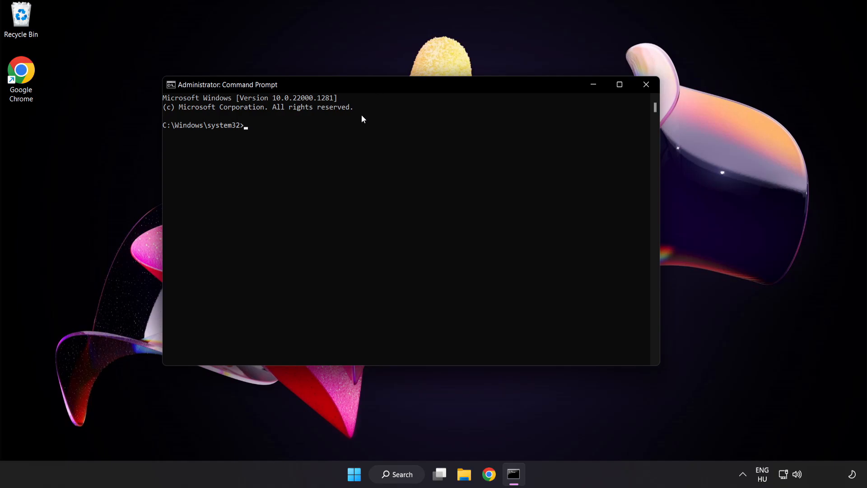
- Run sfc /scannow to completion with no violations, close the window and bring up Start's power options
{"action": "type", "text": "sfc"}
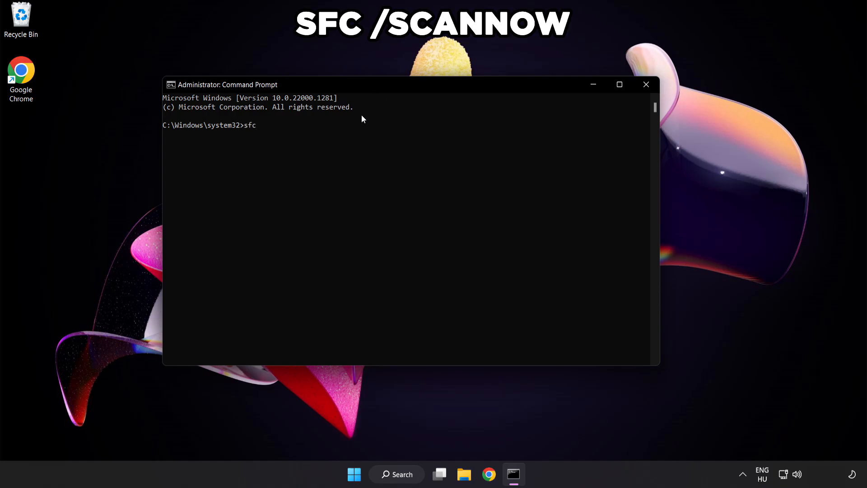
{"action": "type", "text": "/scannow"}
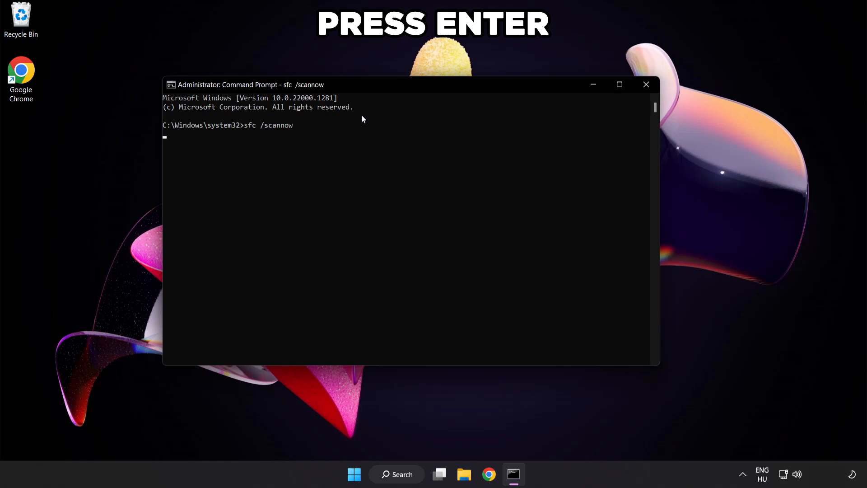
{"action": "key", "text": "Enter"}
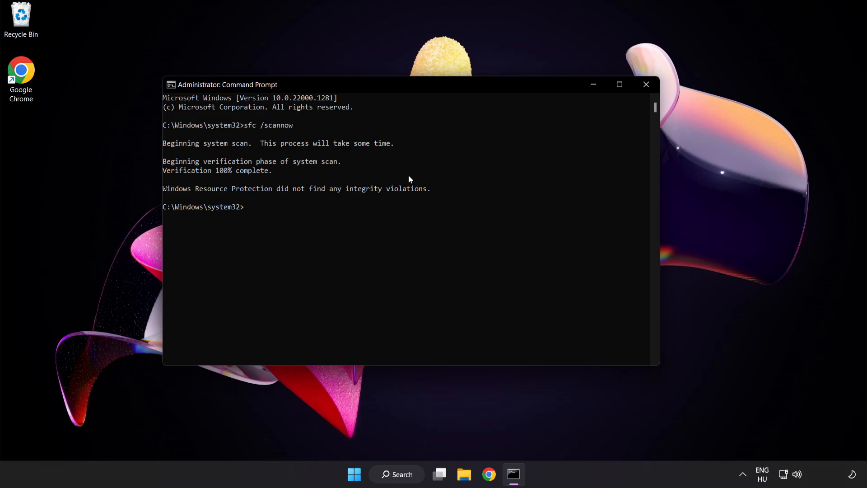
{"action": "mouse_move", "coordinate": [646, 87]}
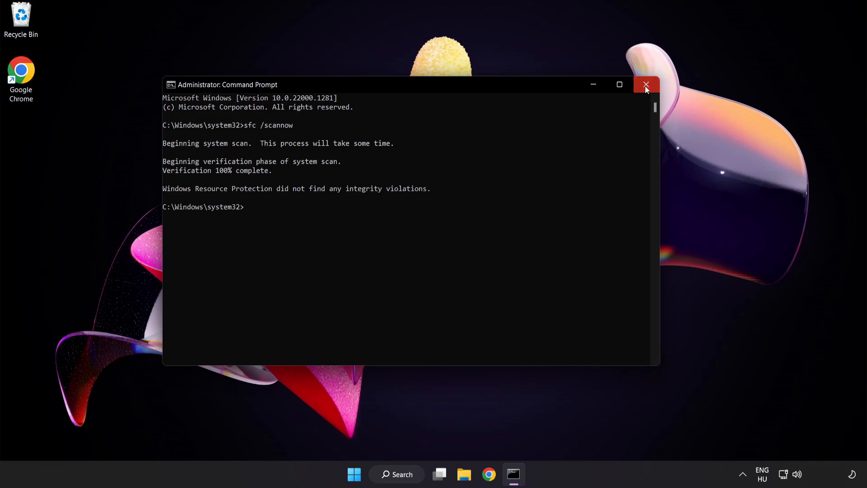
{"action": "left_click", "coordinate": [646, 85]}
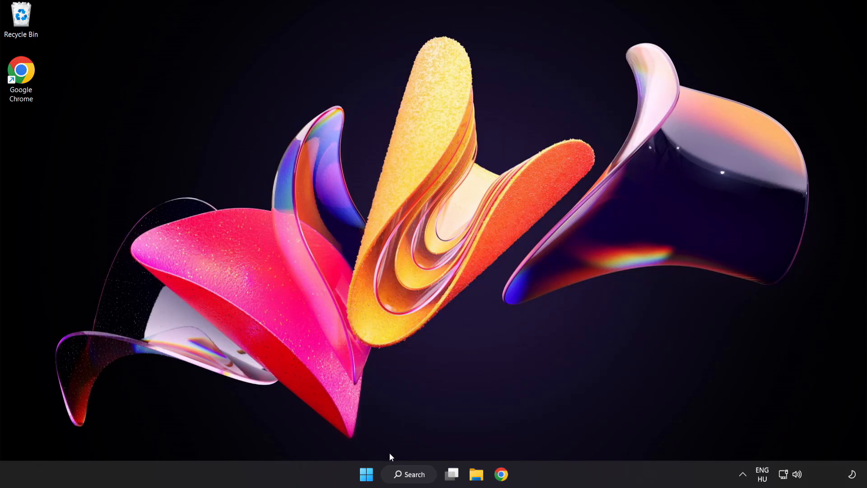
{"action": "left_click", "coordinate": [574, 435]}
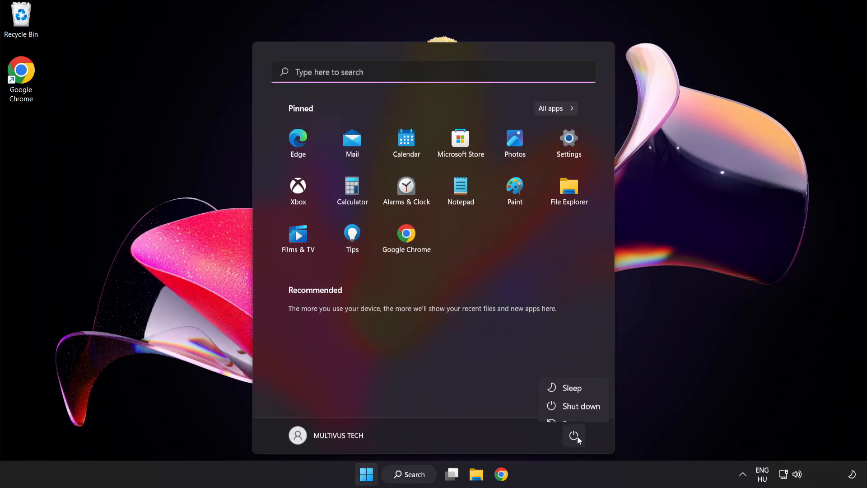